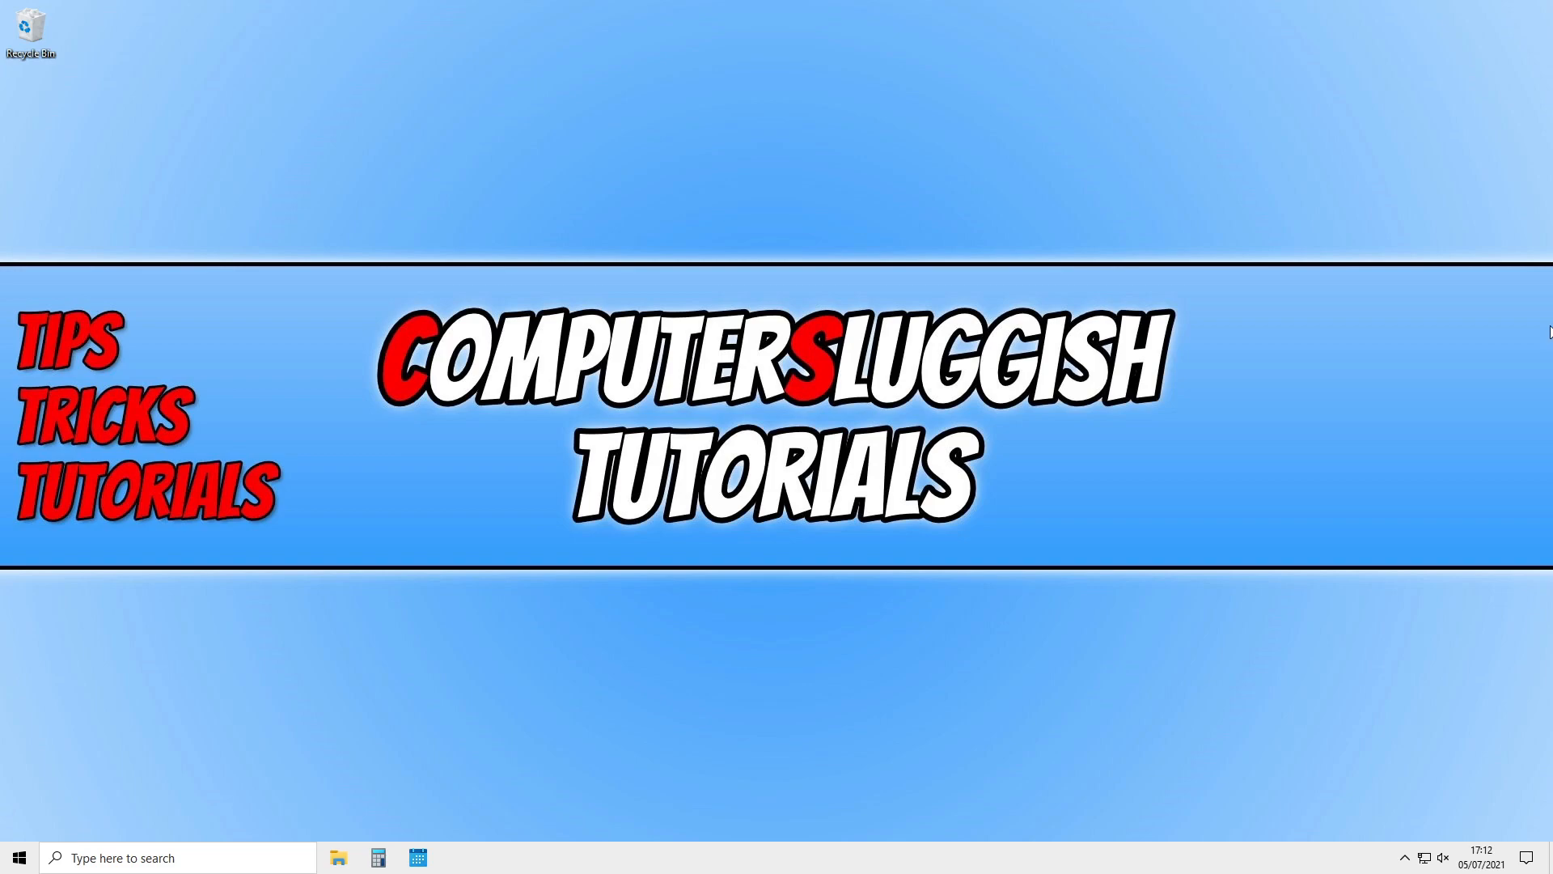
- Begin a new shortcut from the empty desktop's New menu, launching the Create Shortcut wizard
right_click(452, 237)
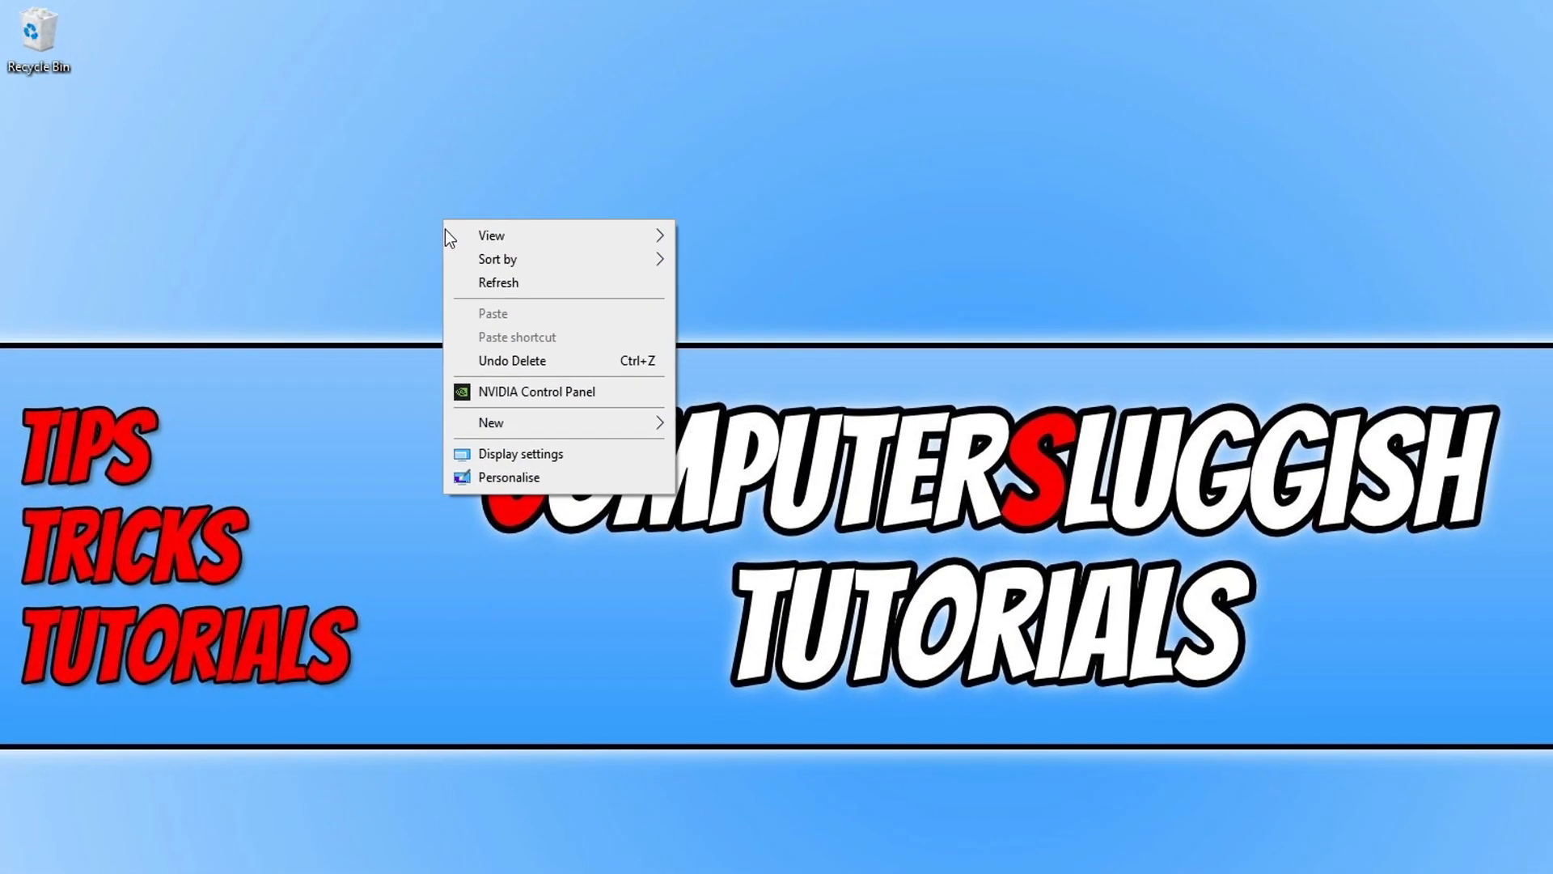
left_click(491, 422)
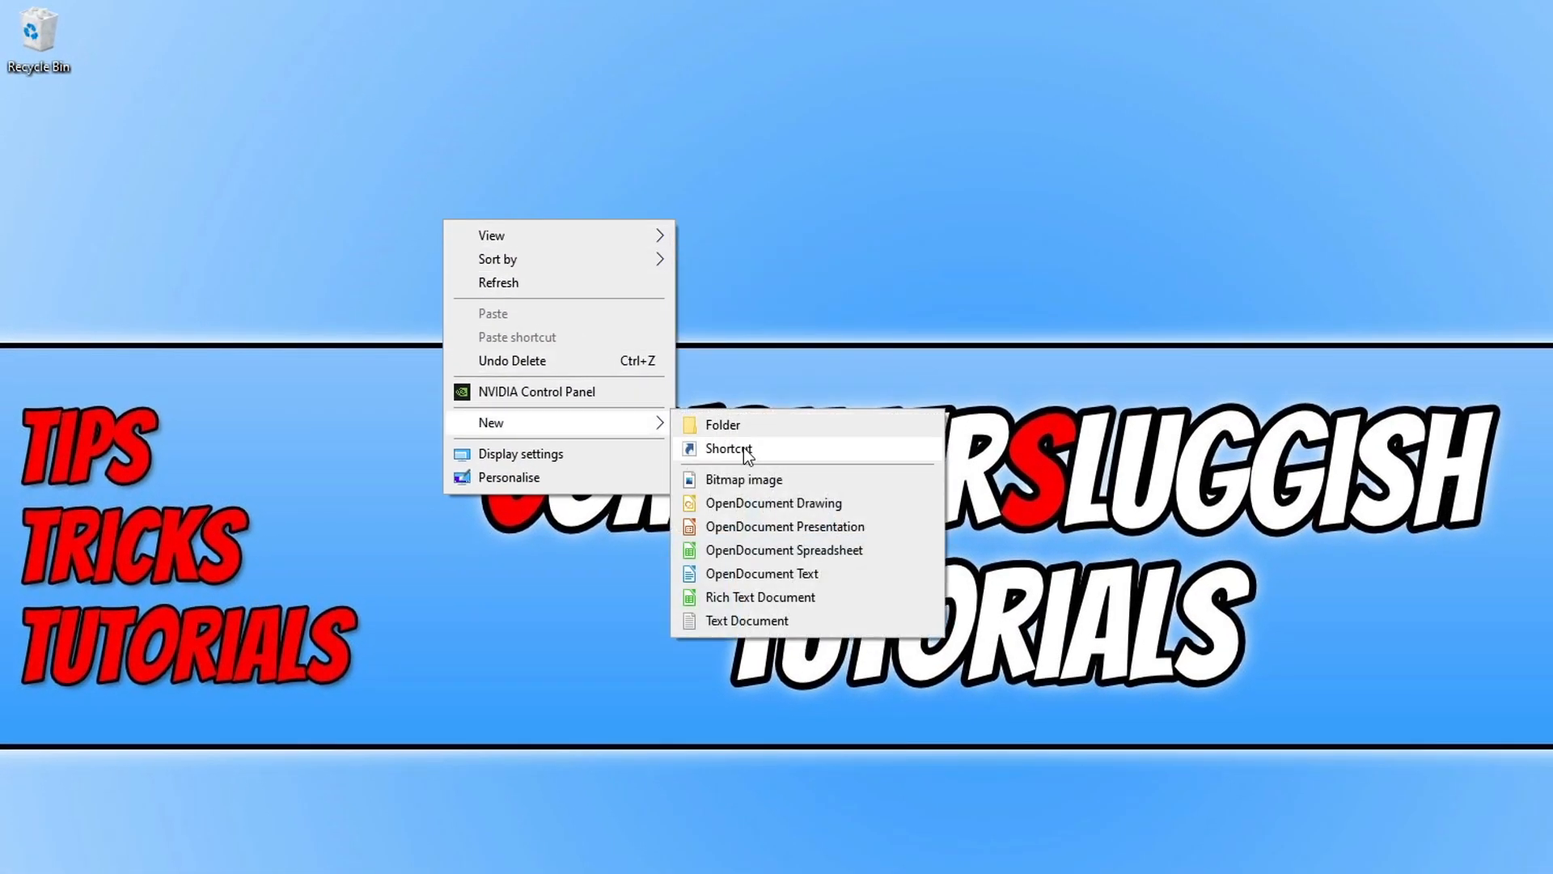
left_click(726, 448)
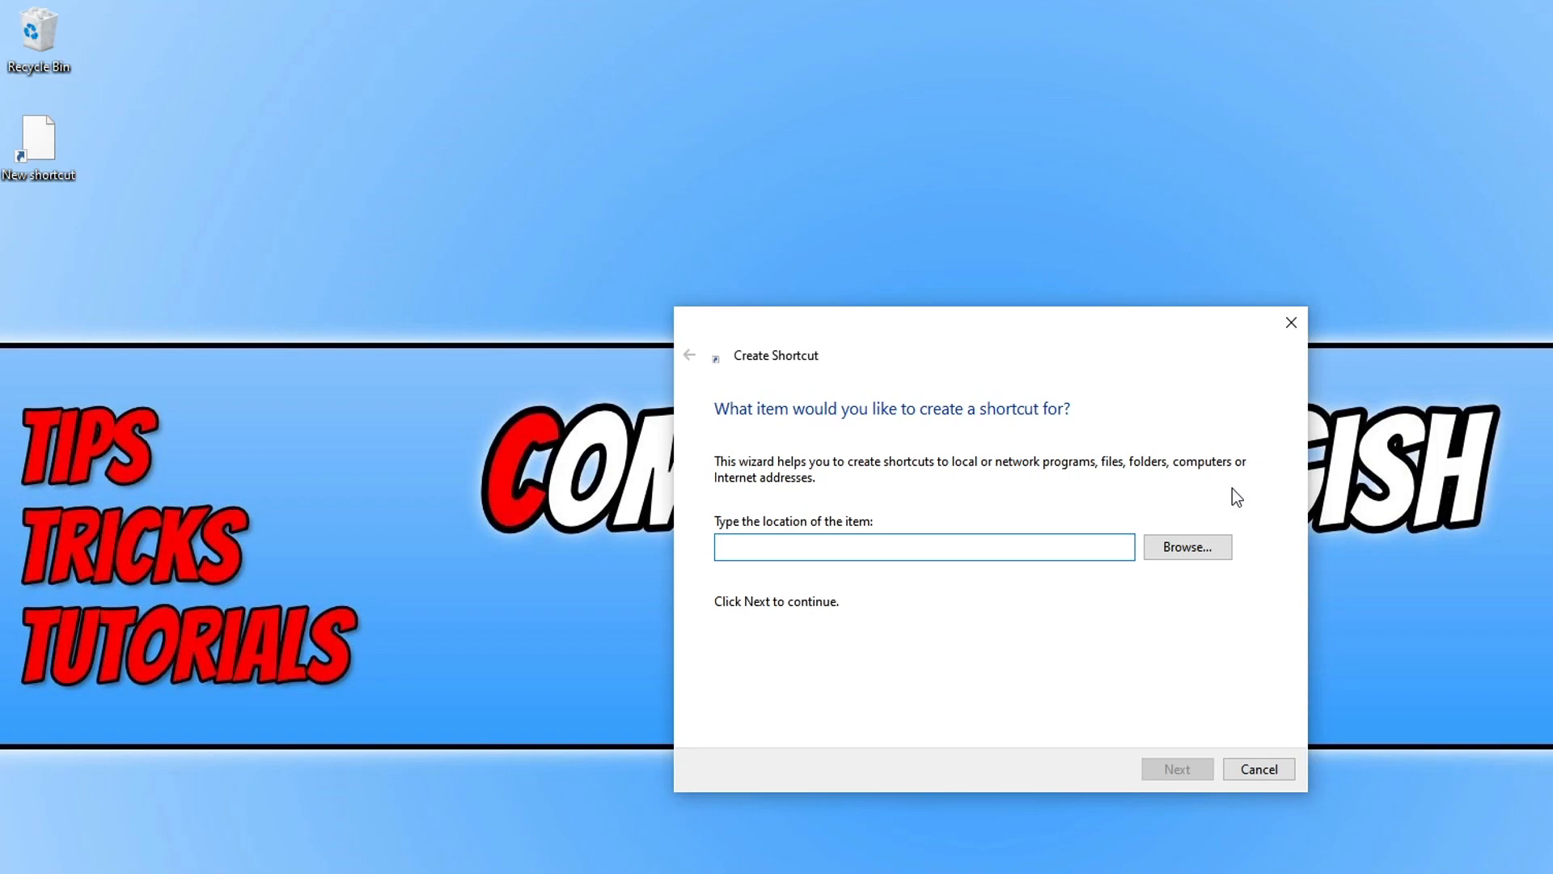
- Enter shutdown /r /t 0 as the shortcut's item location, correcting typos along the way
type("shutdo")
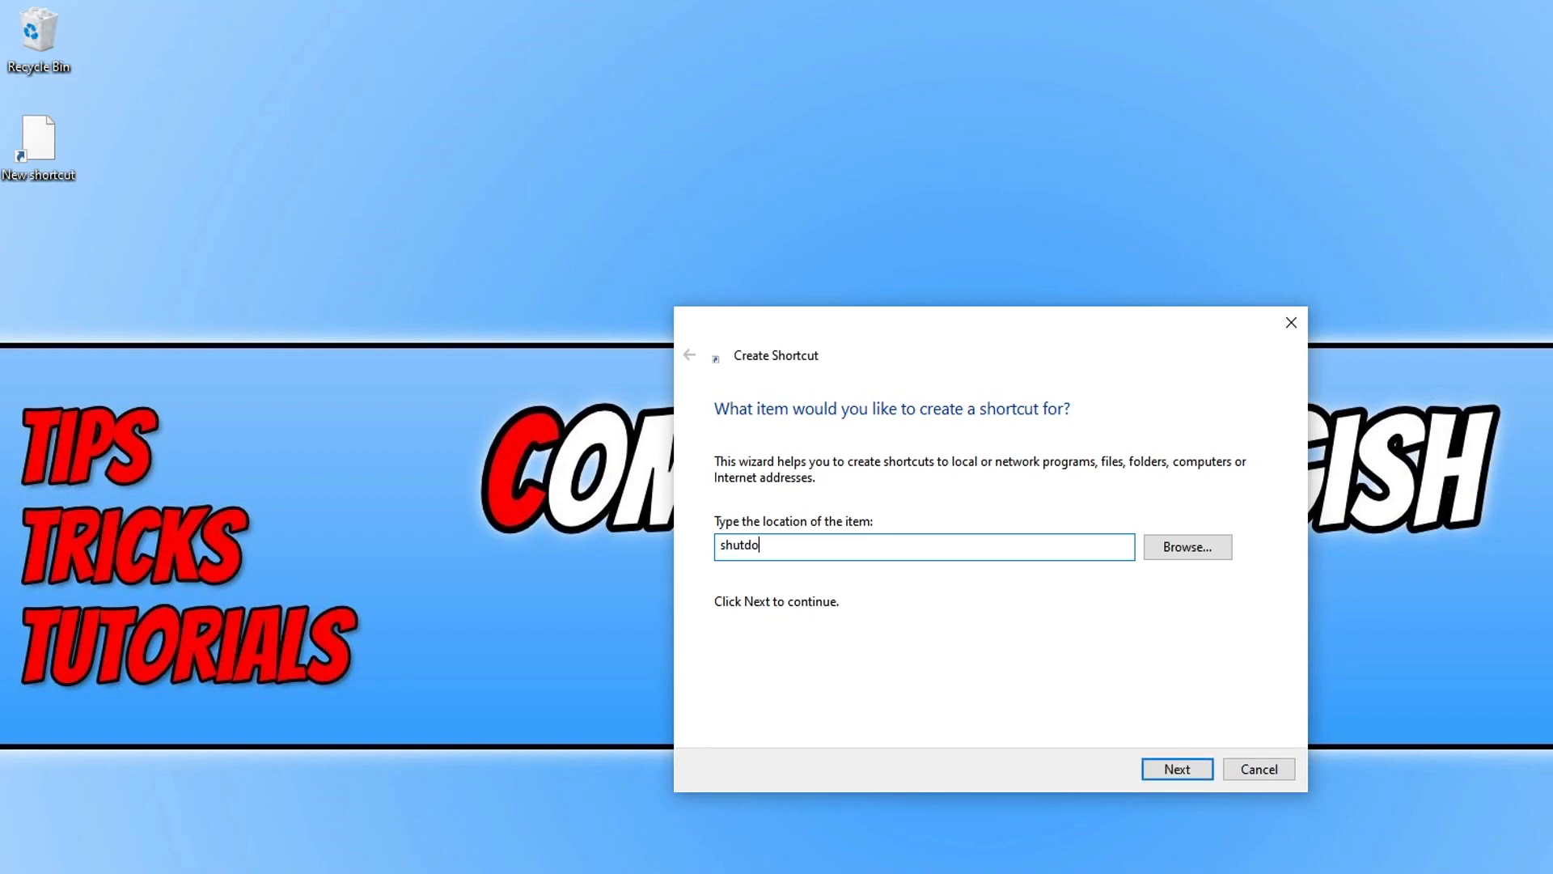
type("wn /")
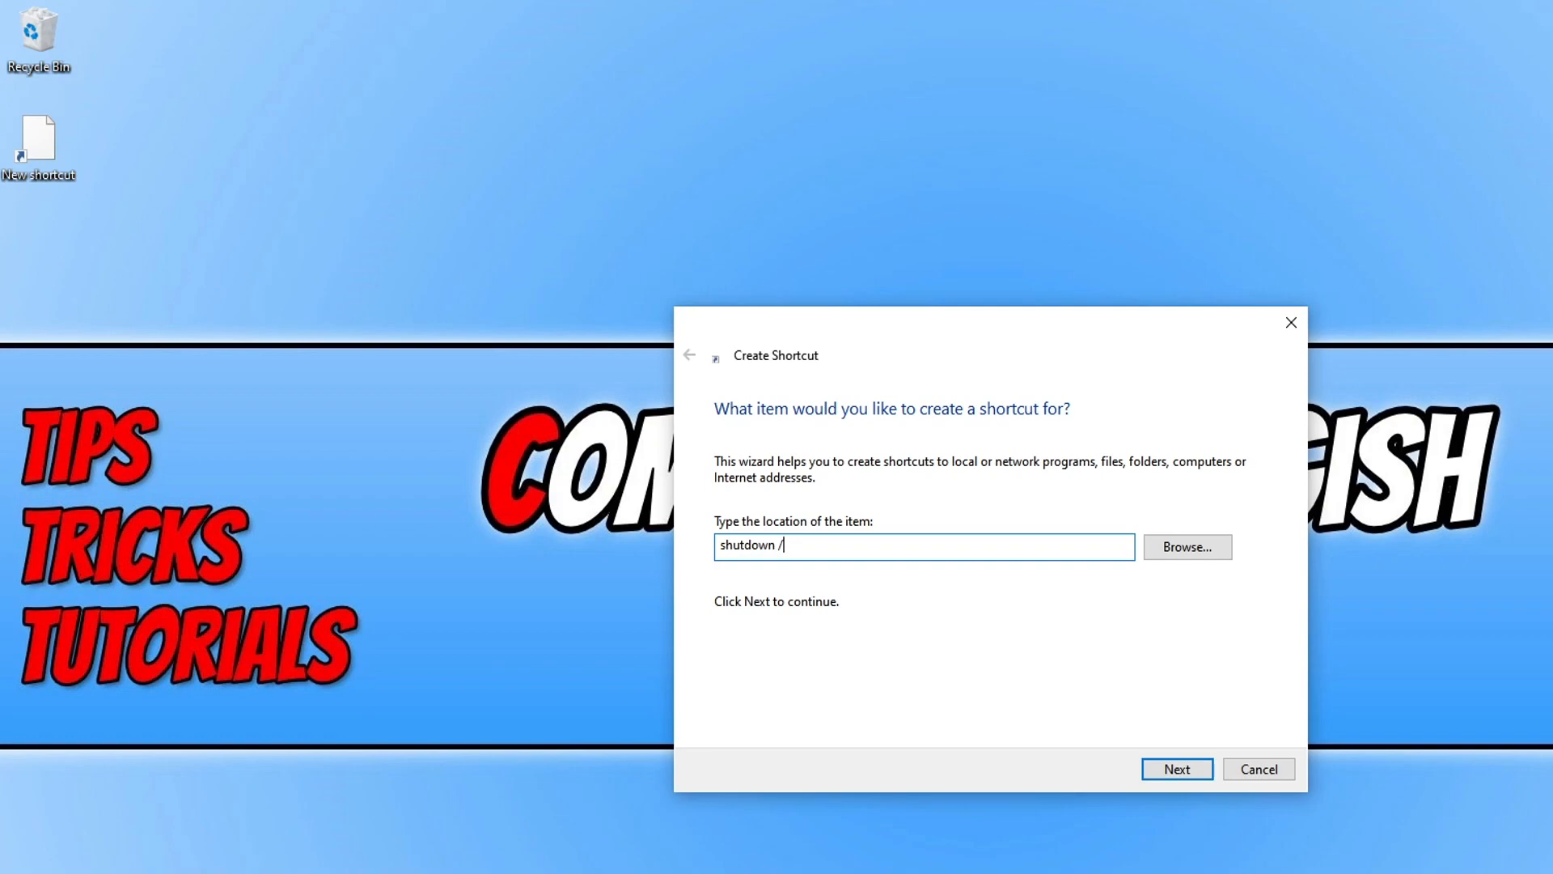
type("s")
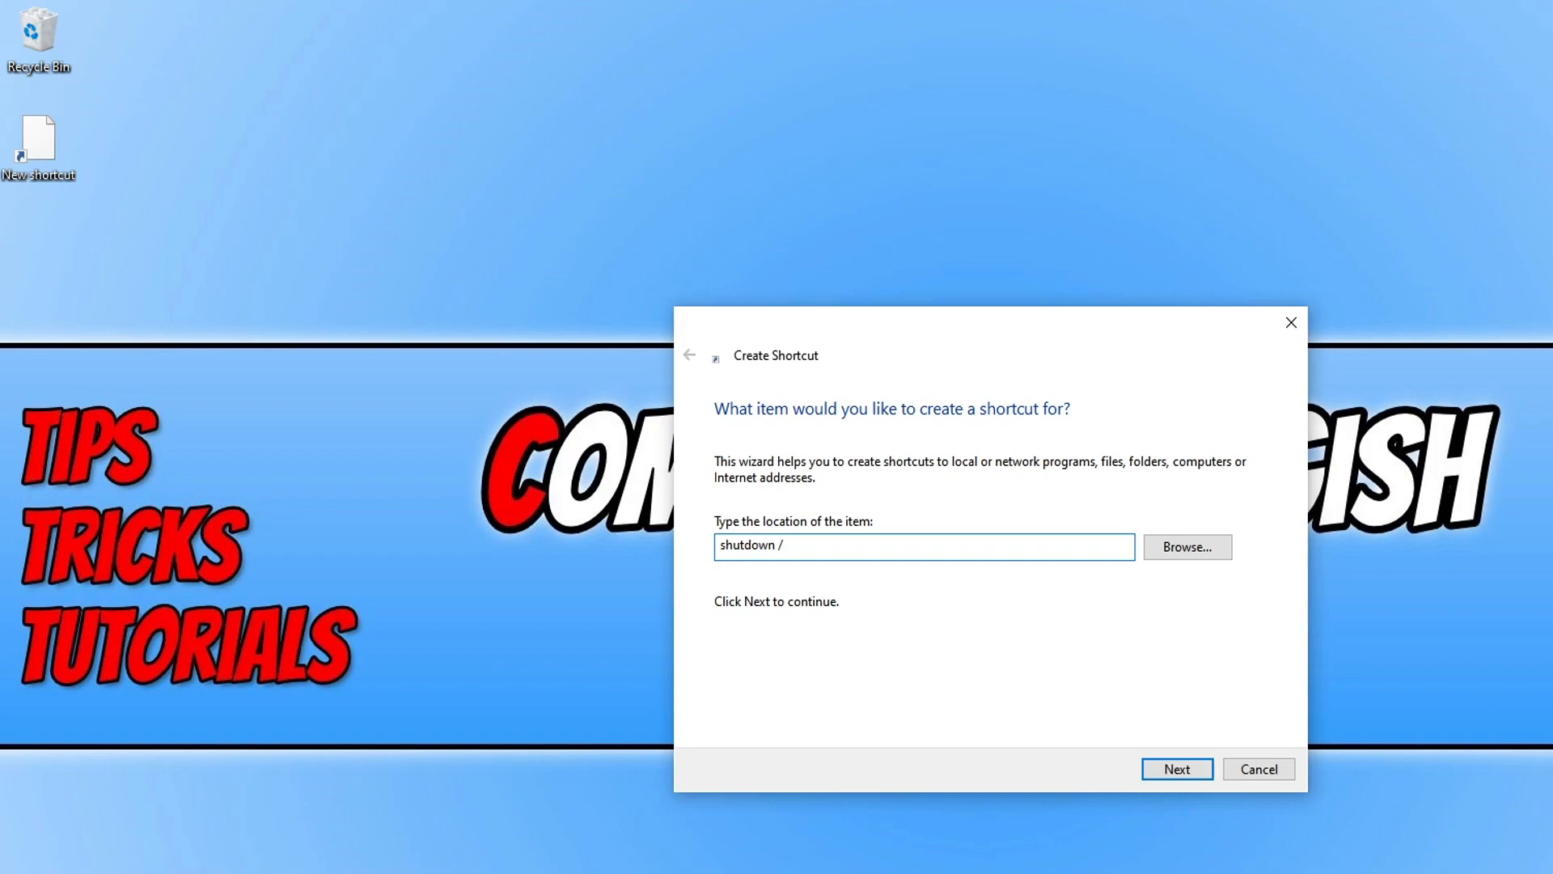
type("l")
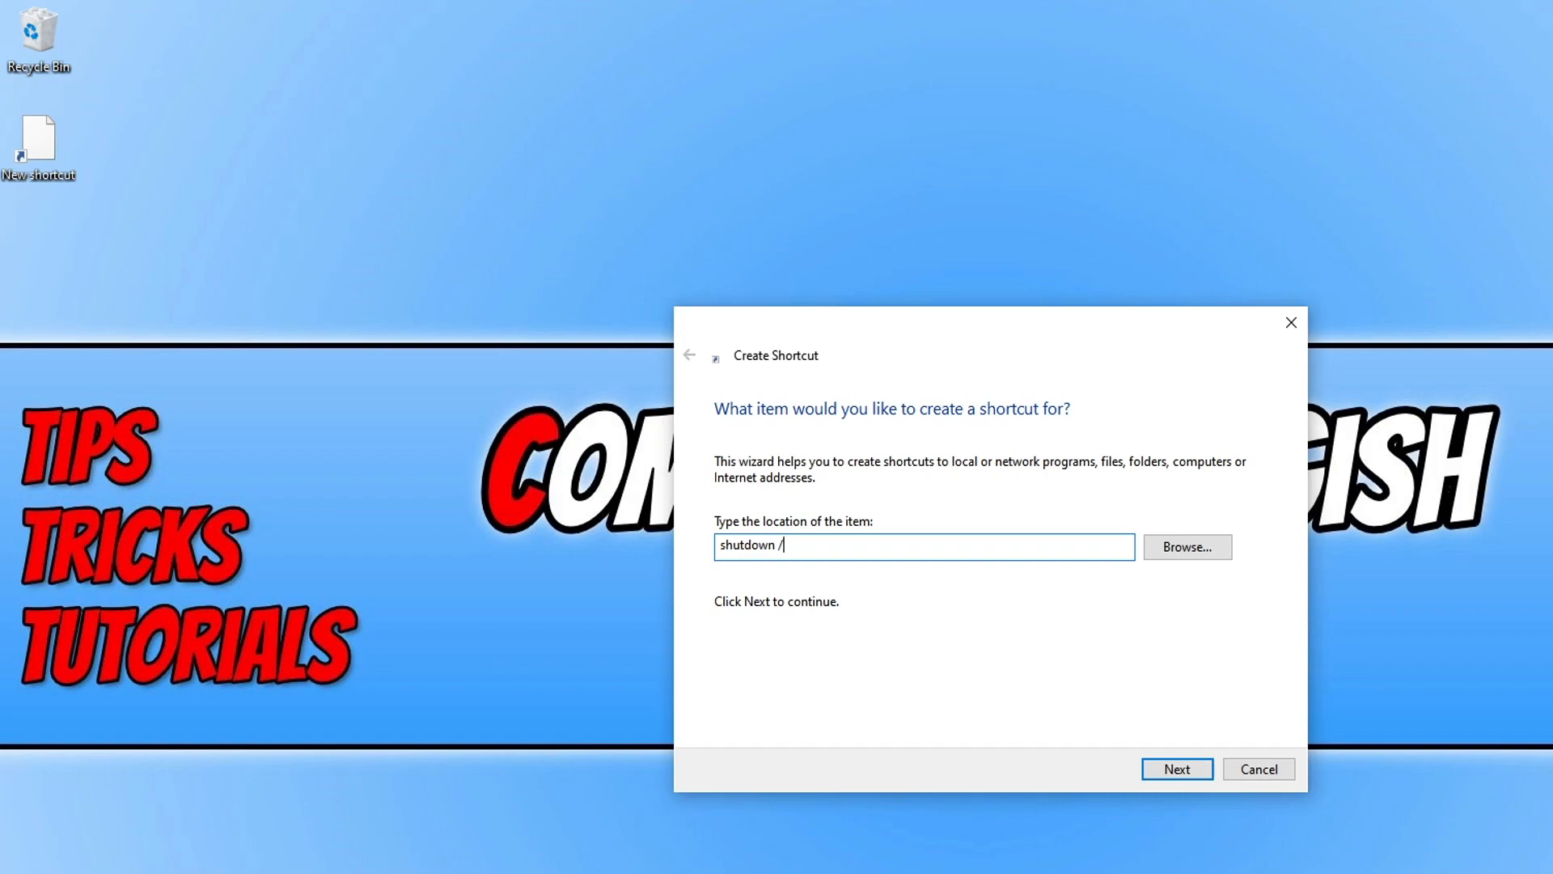
type("h")
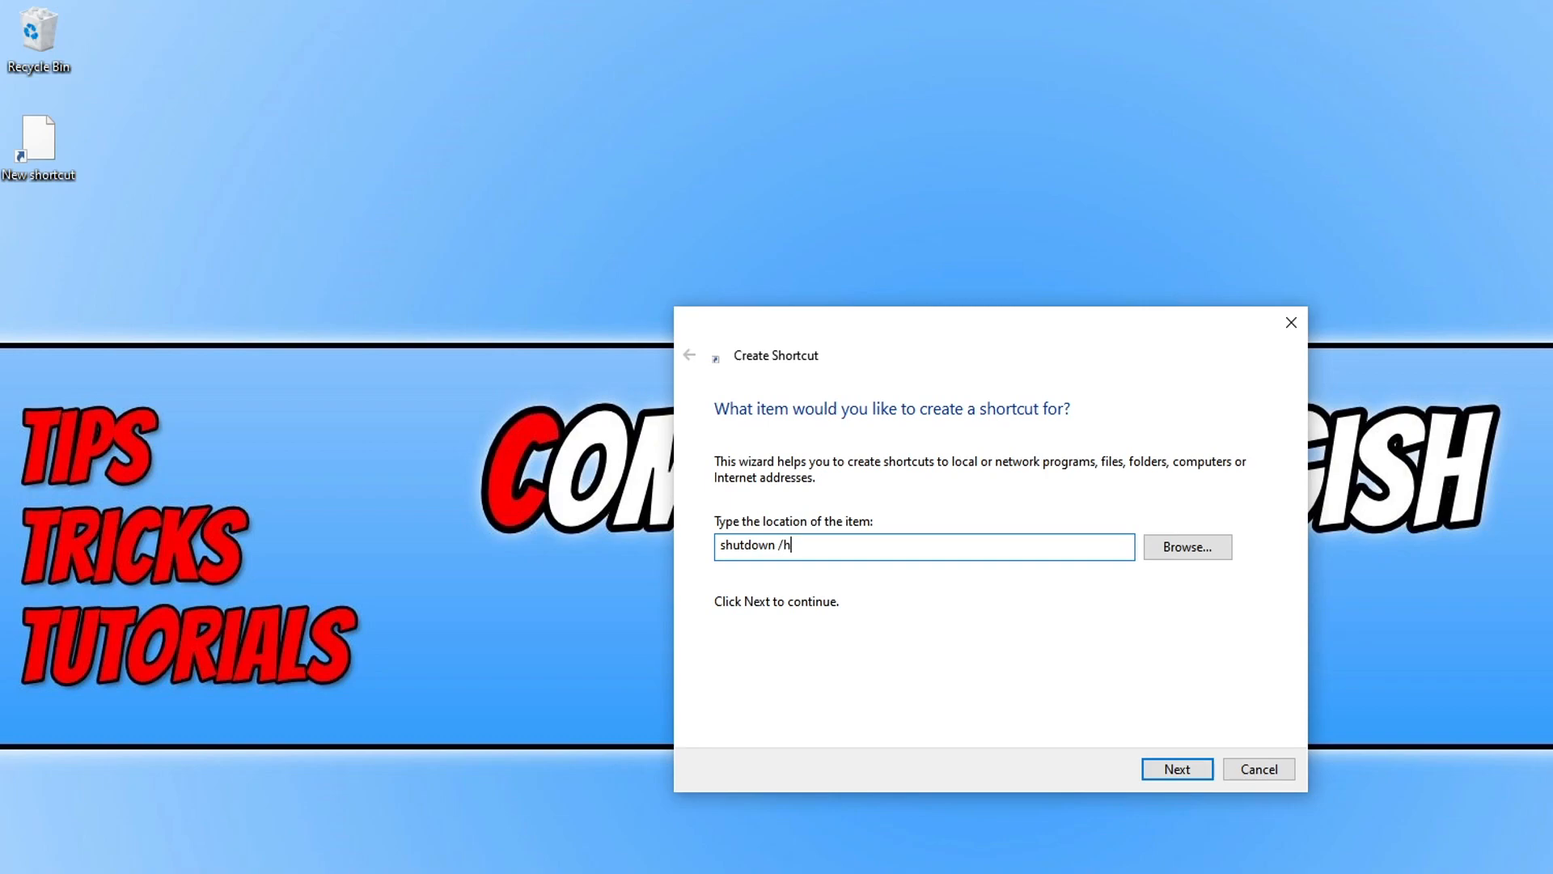
key("Backspace")
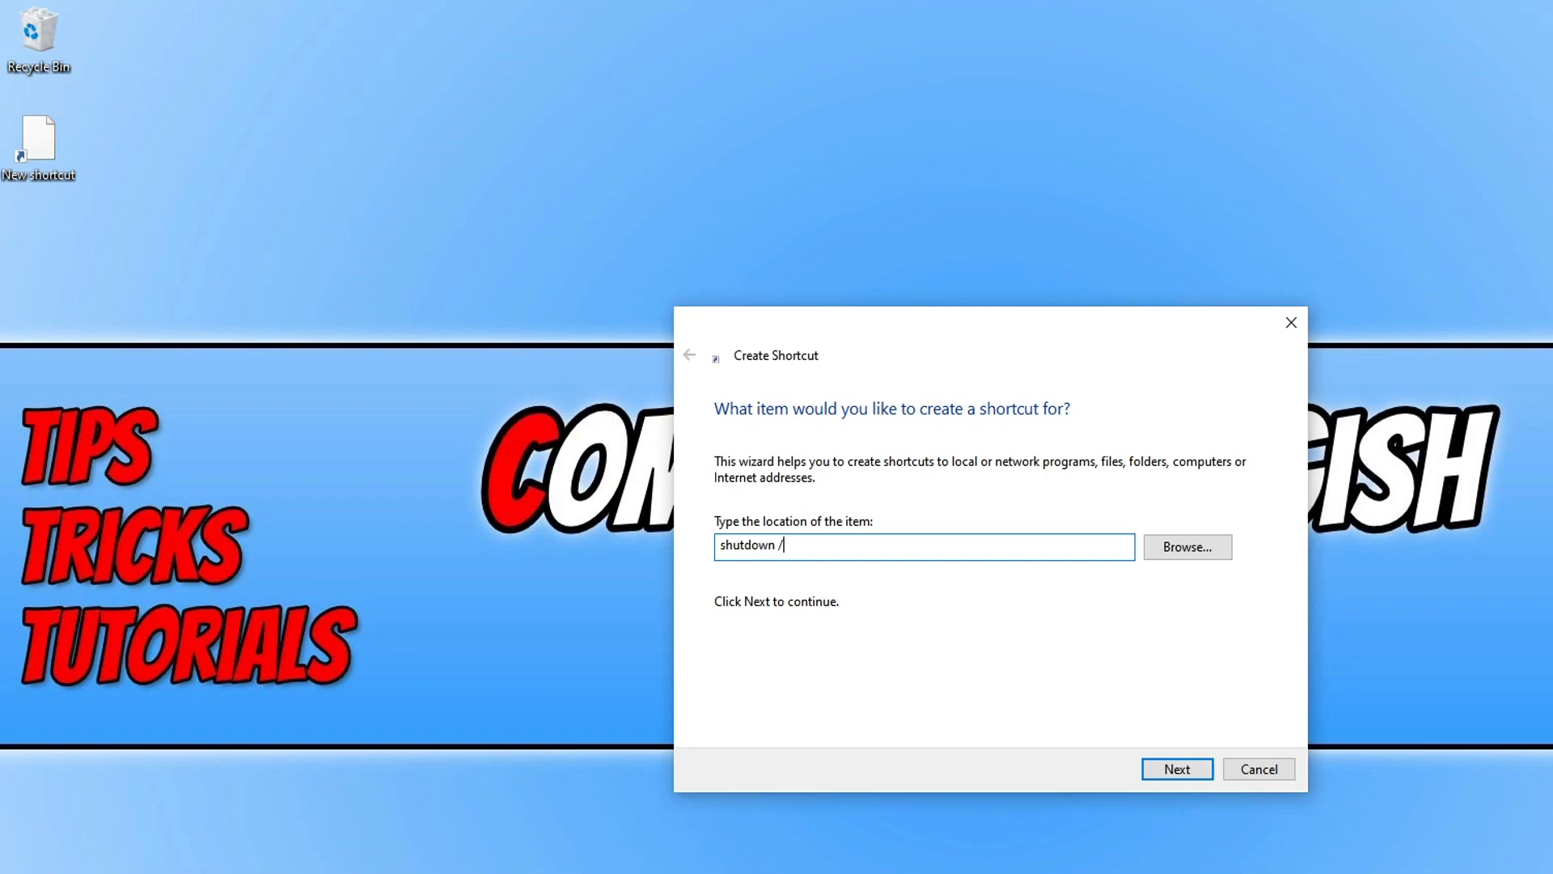
type("r")
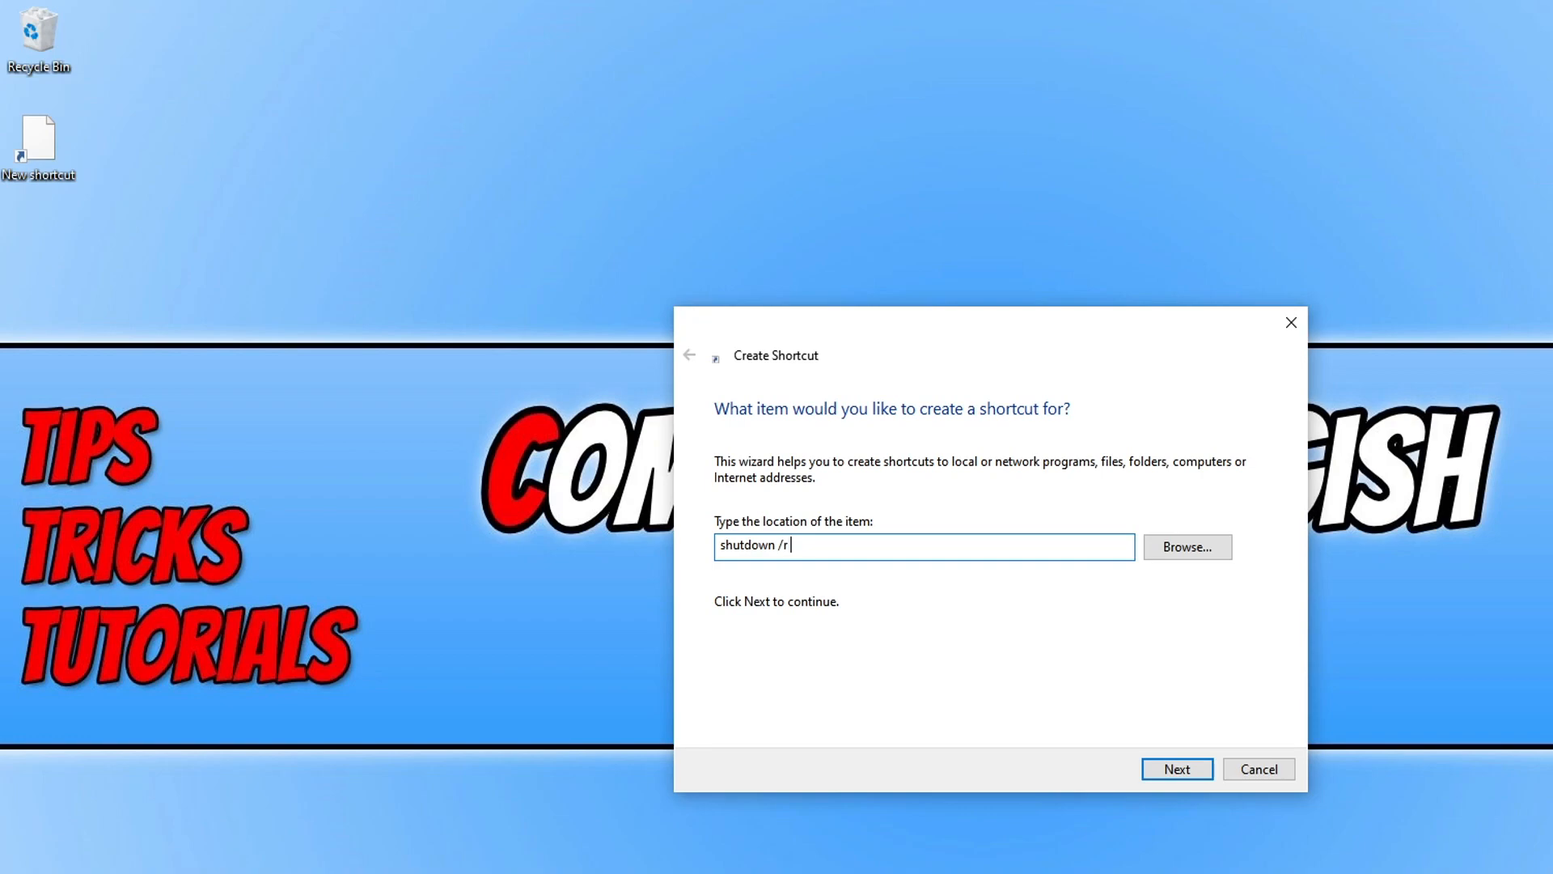
type("/")
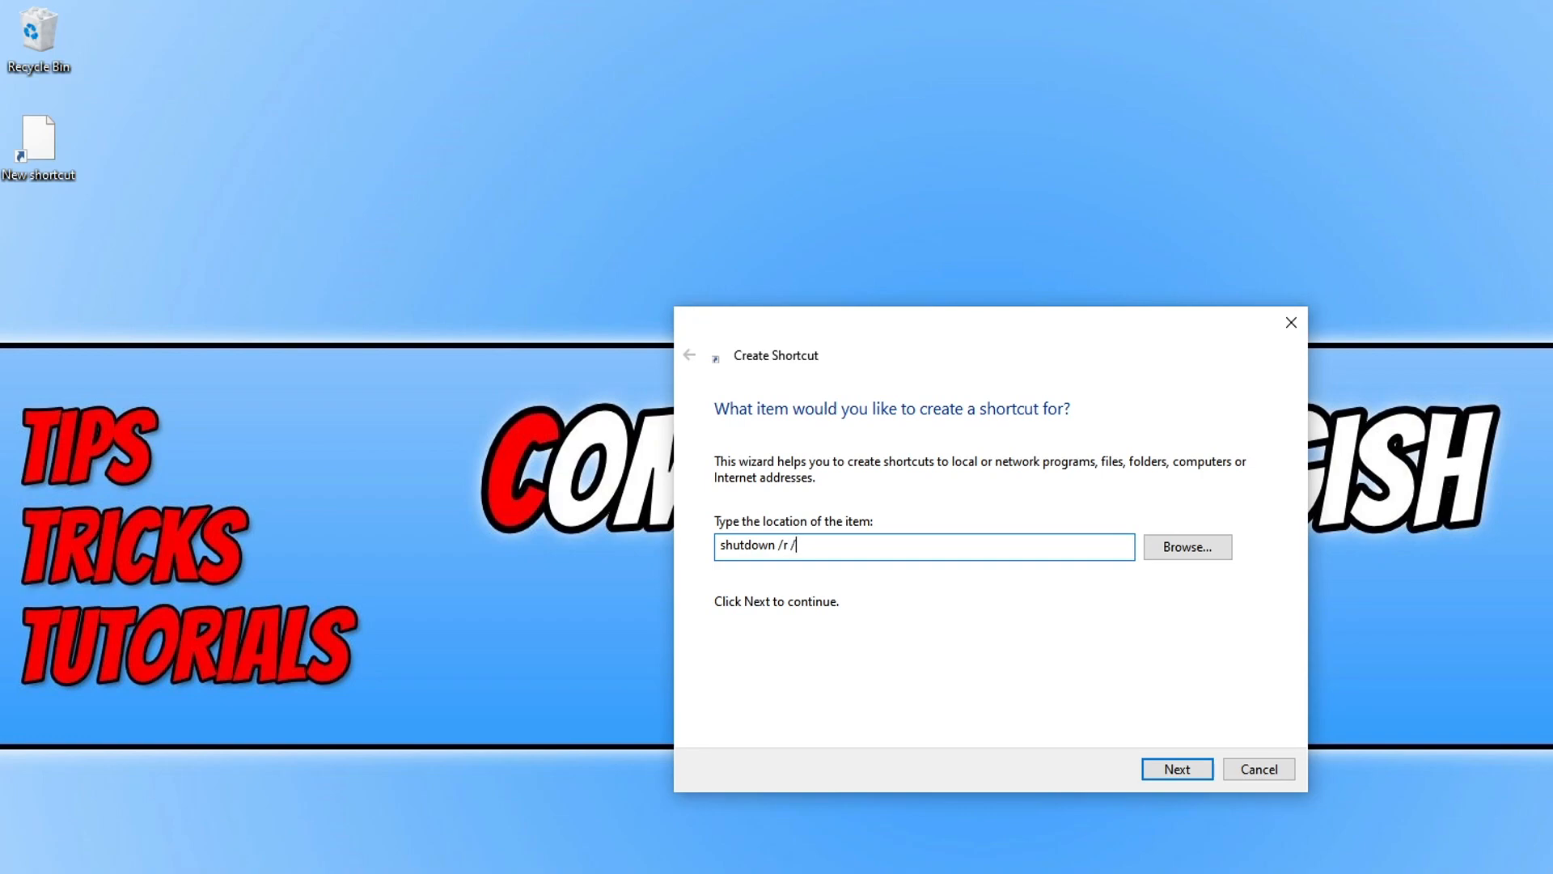
type("t")
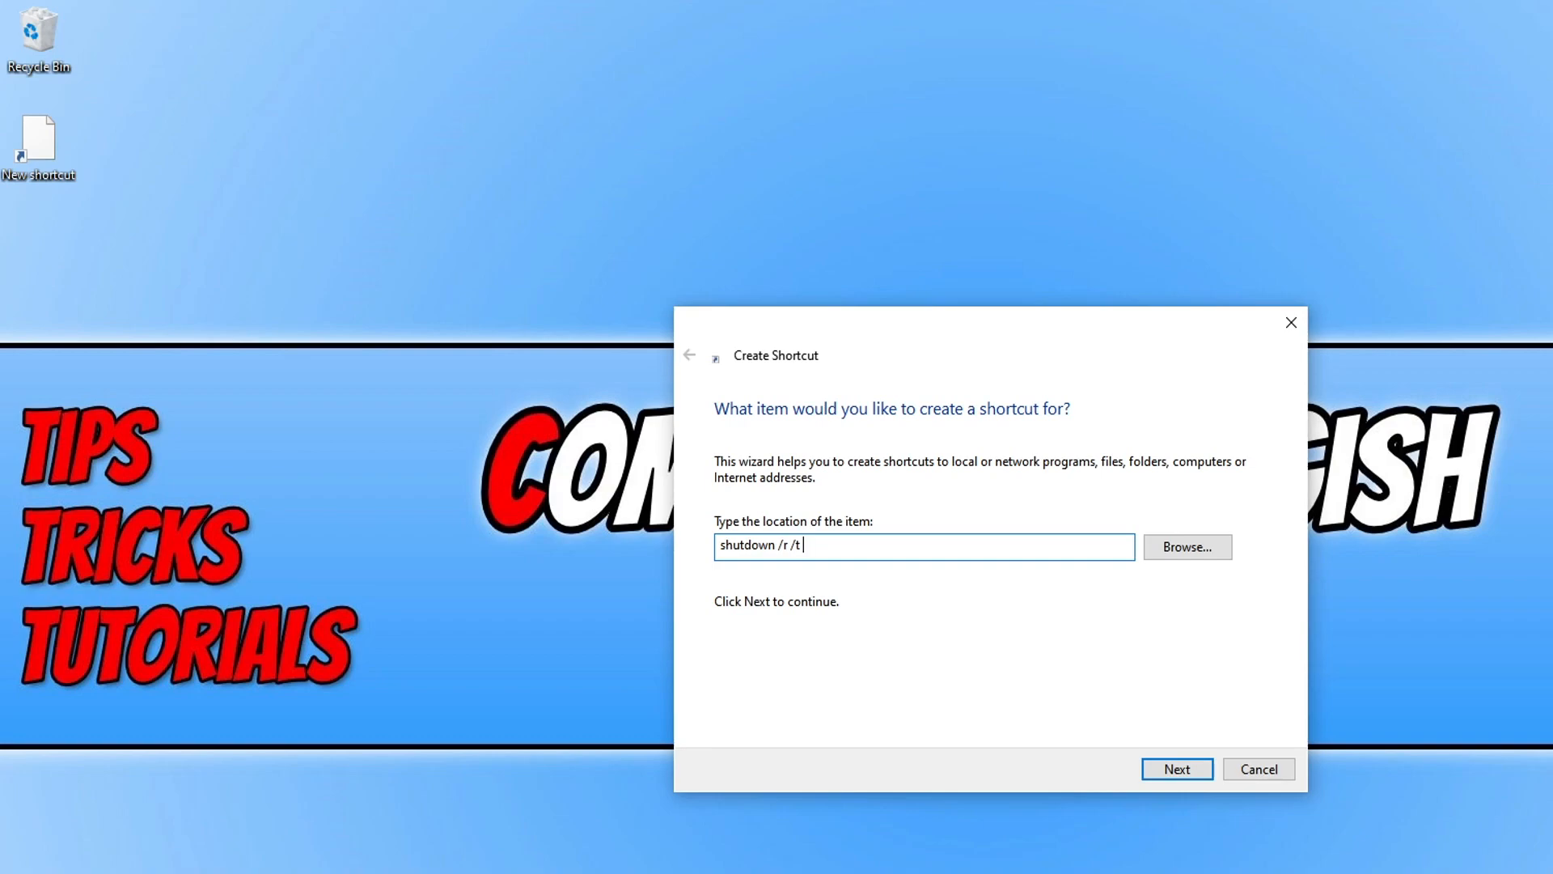
type("0")
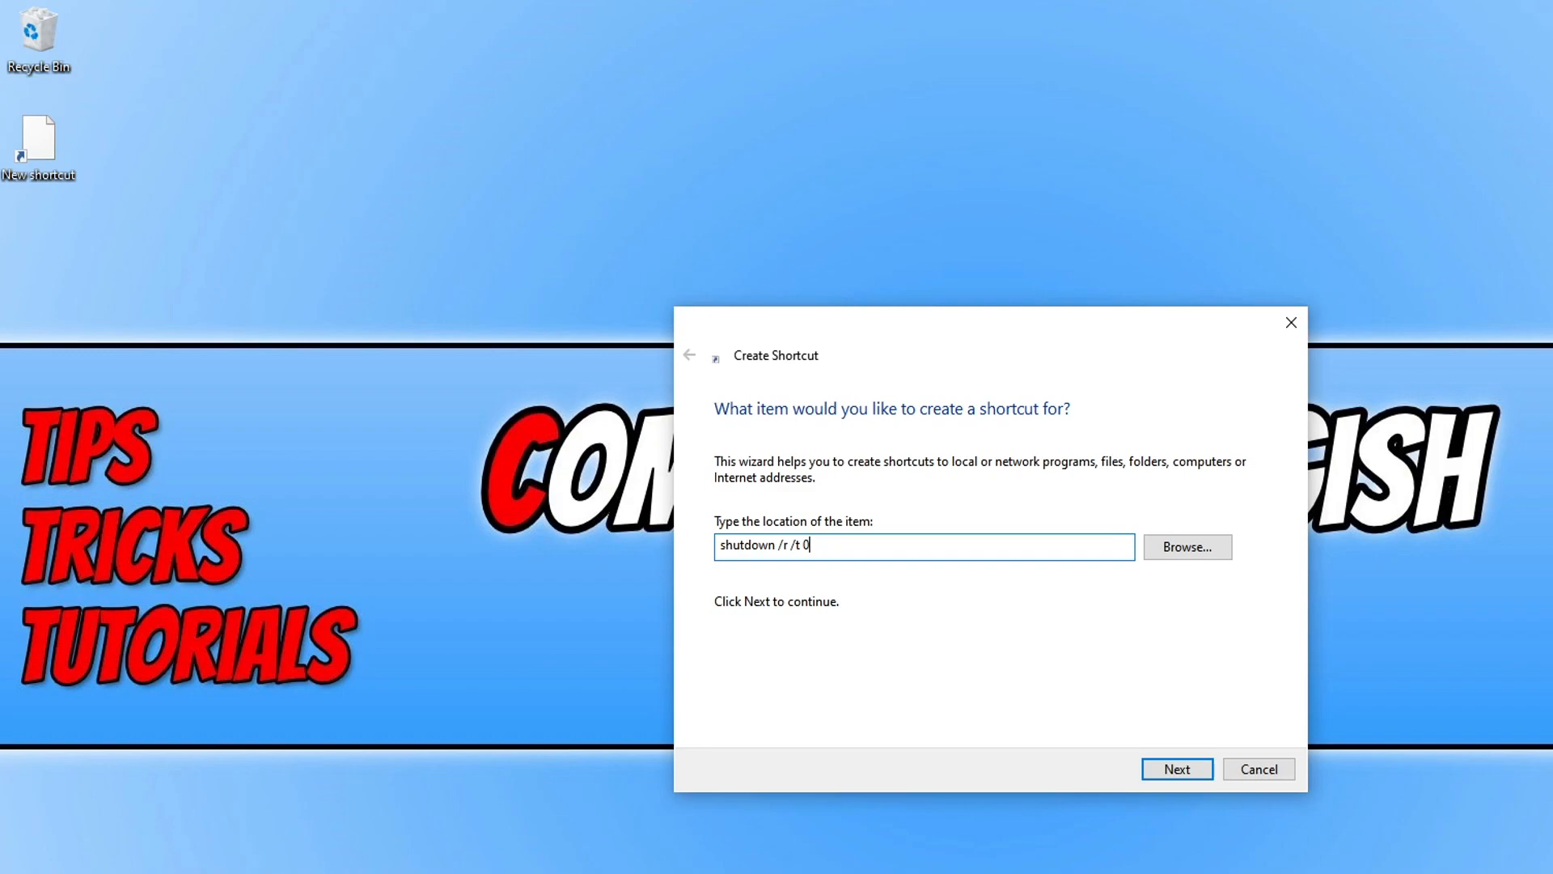
key("backspace")
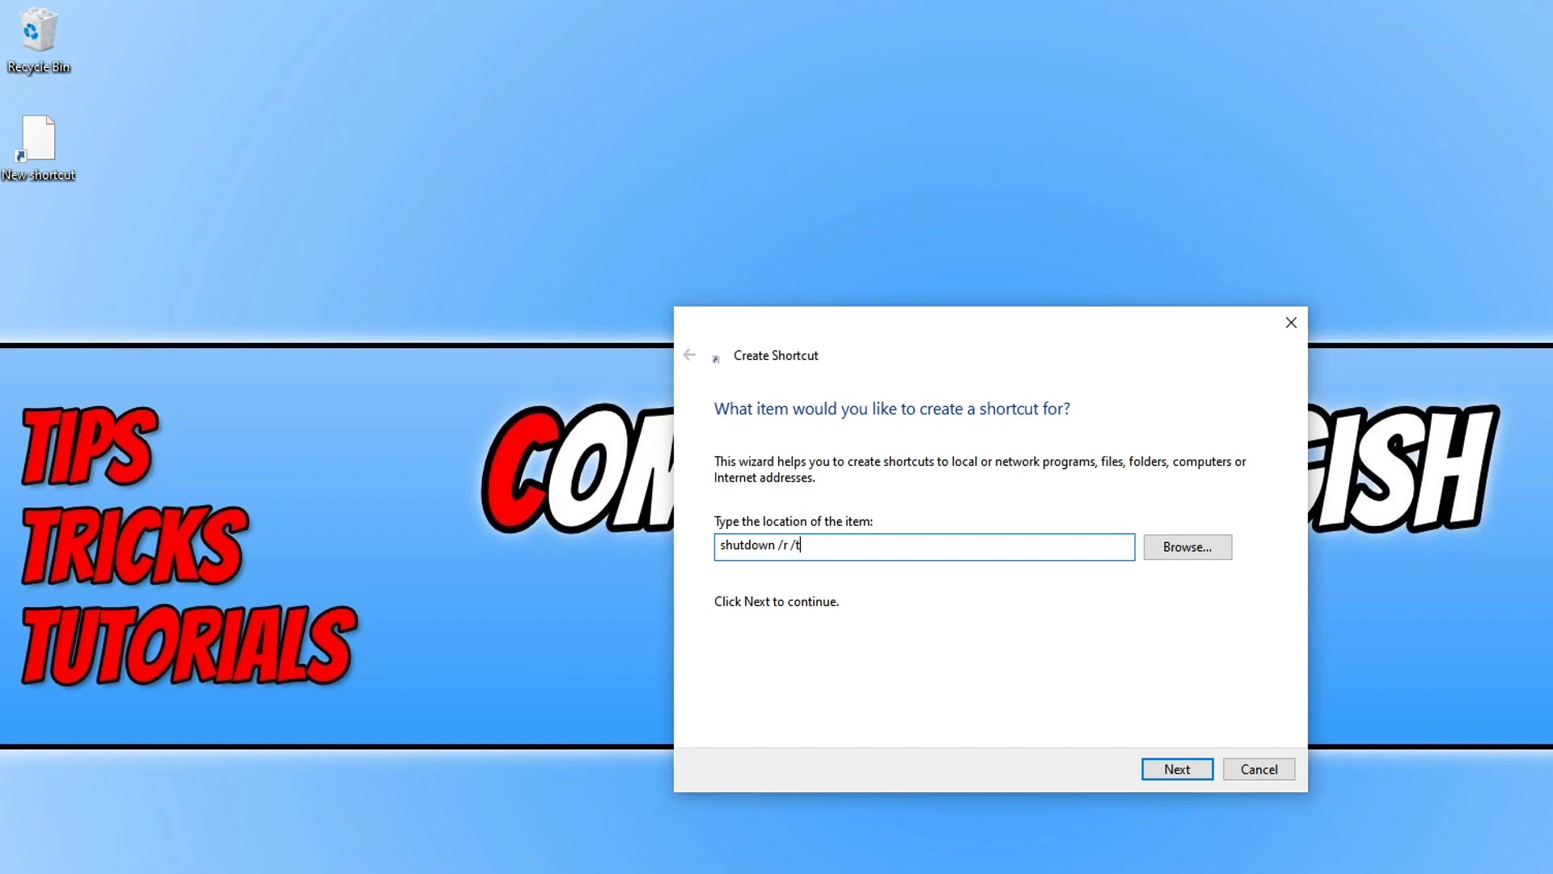
type("0")
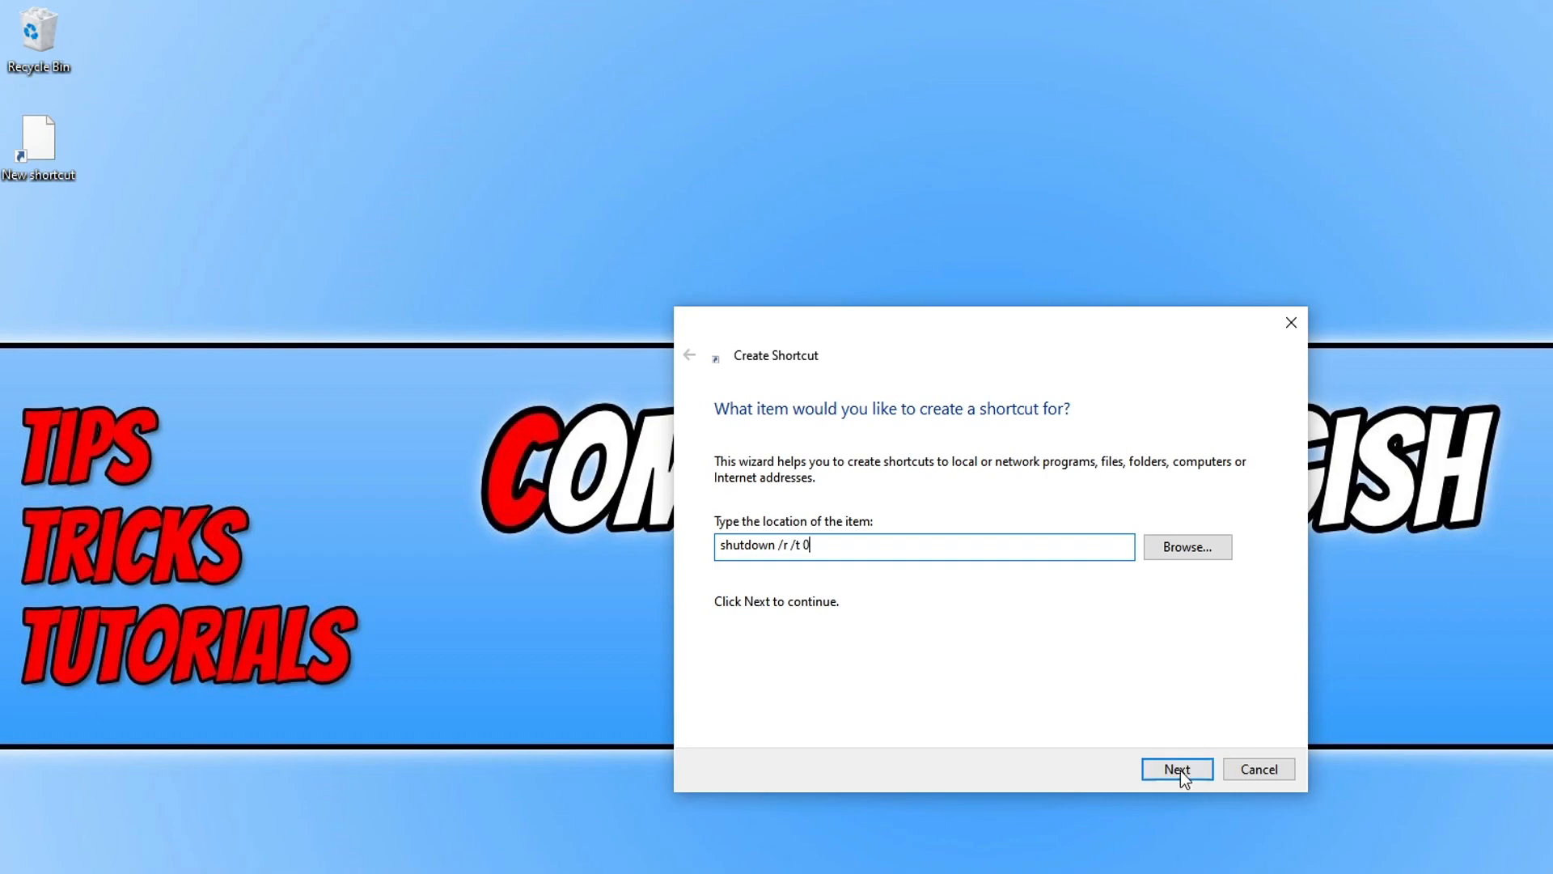
- Name the shortcut Restart PC and finish the wizard so it lands on the desktop
left_click(1176, 768)
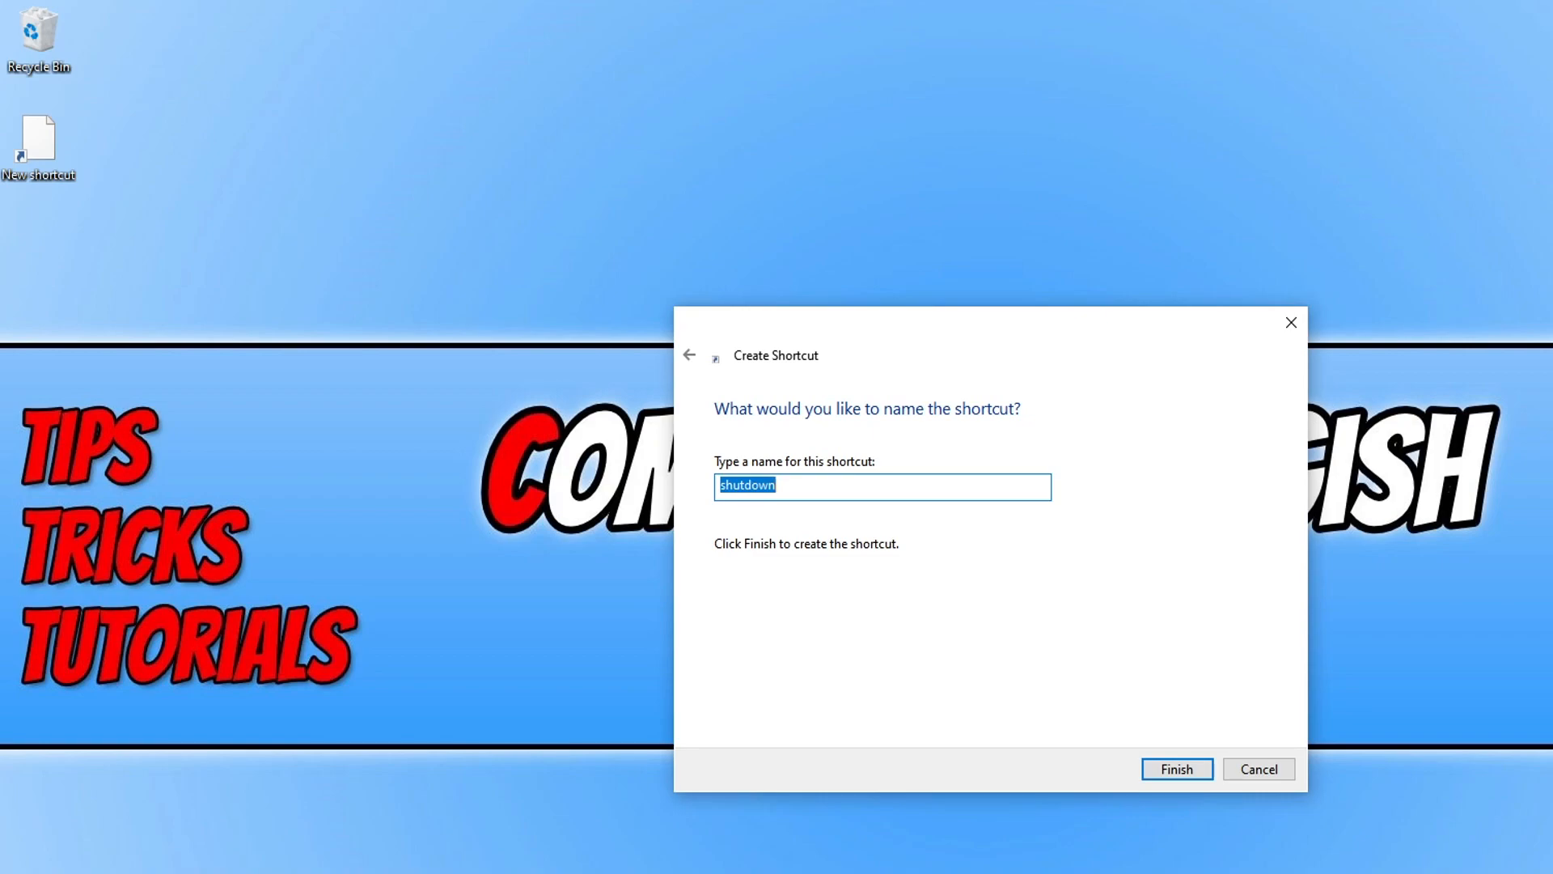
type("Rest")
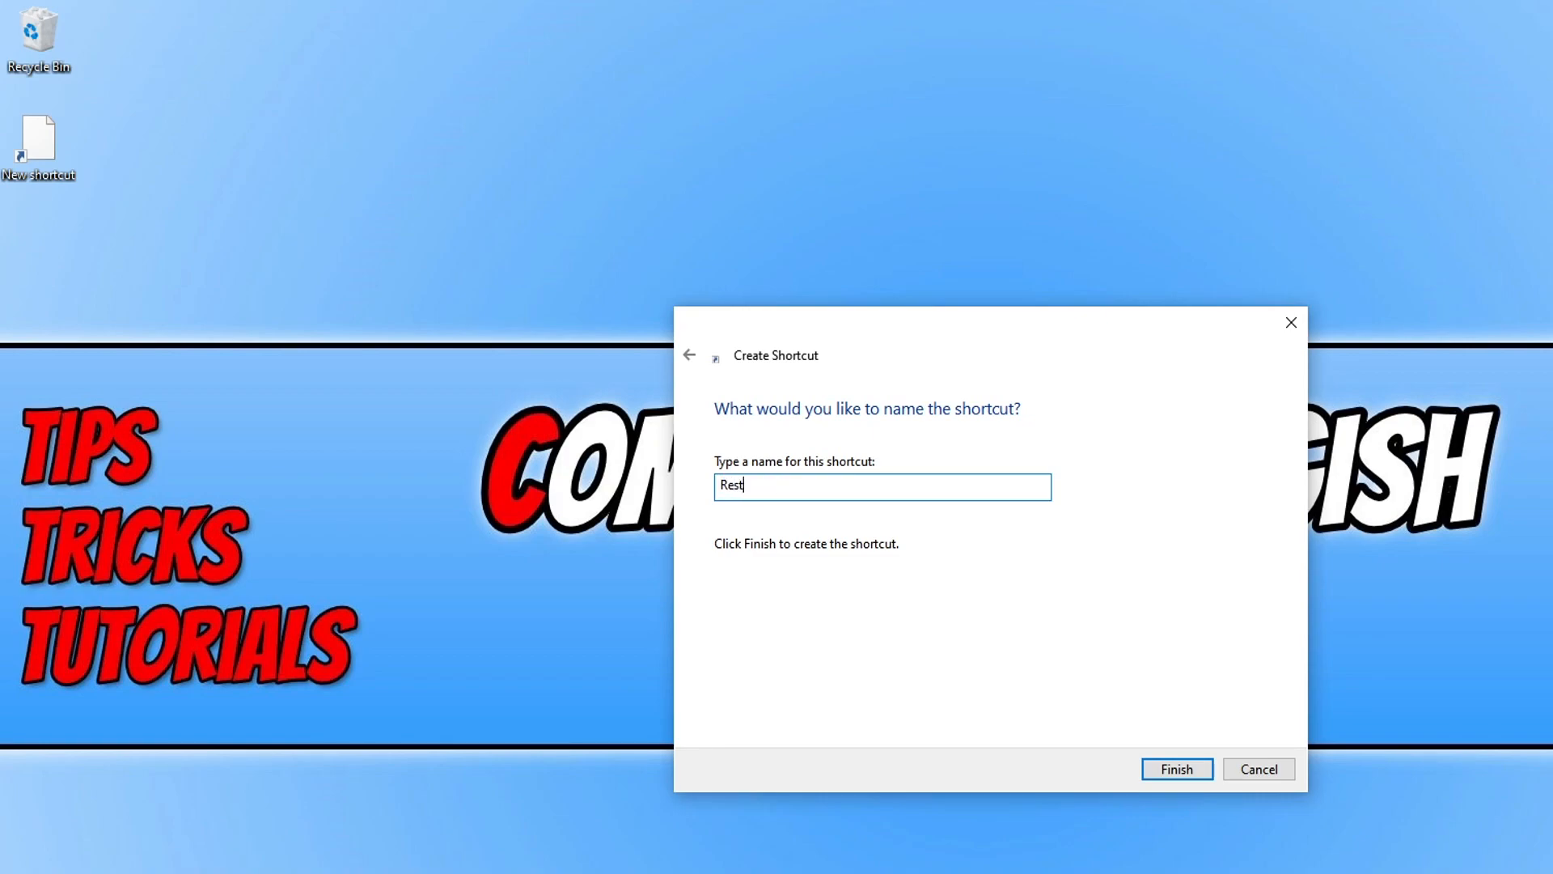
type("art PC")
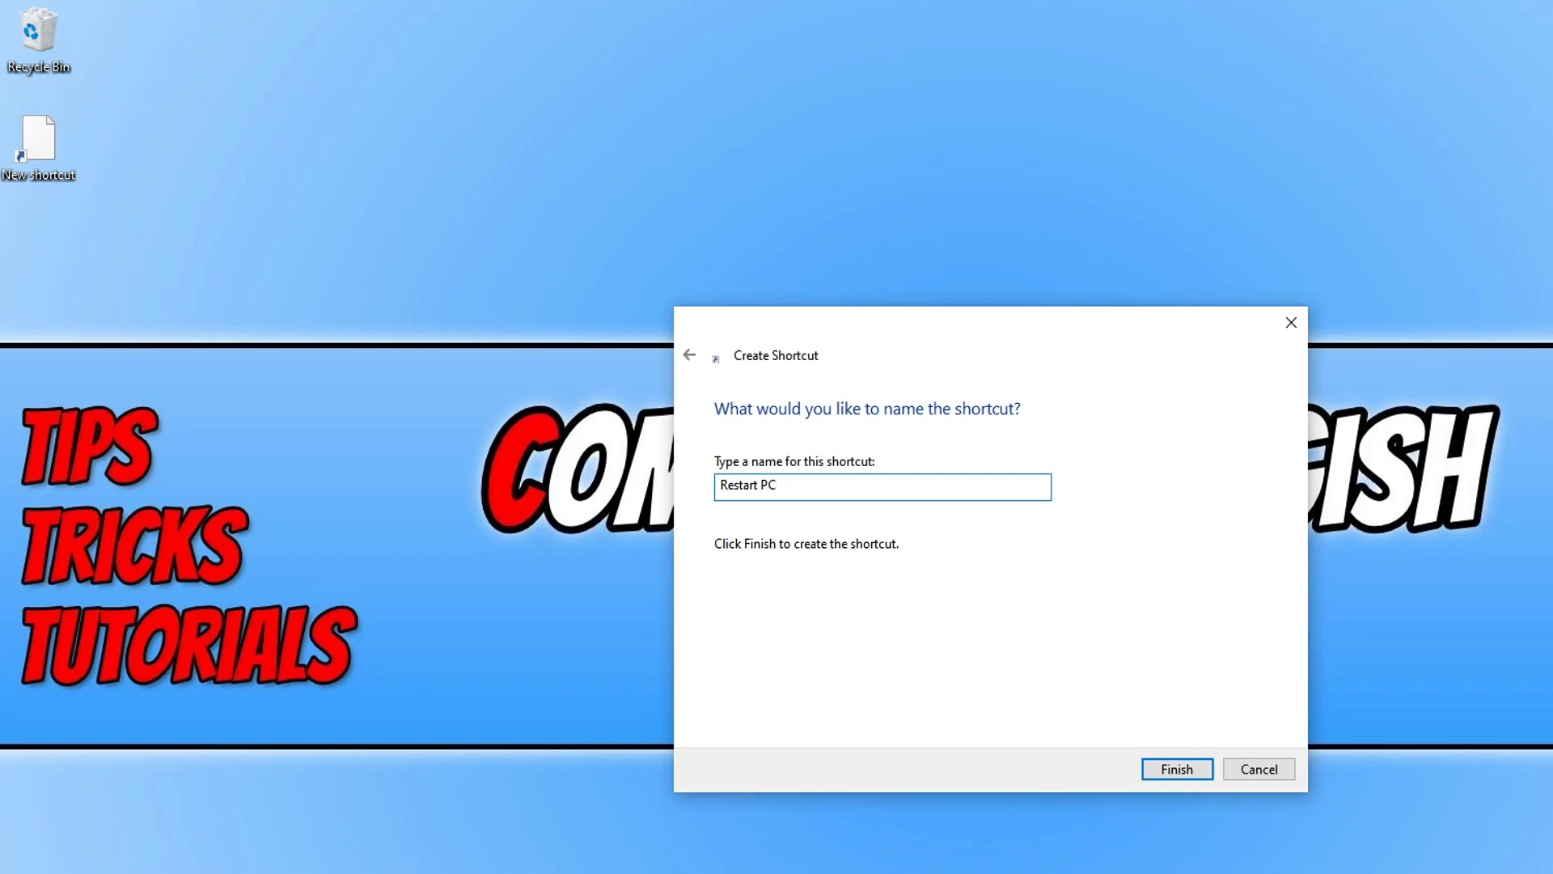
left_click(1176, 769)
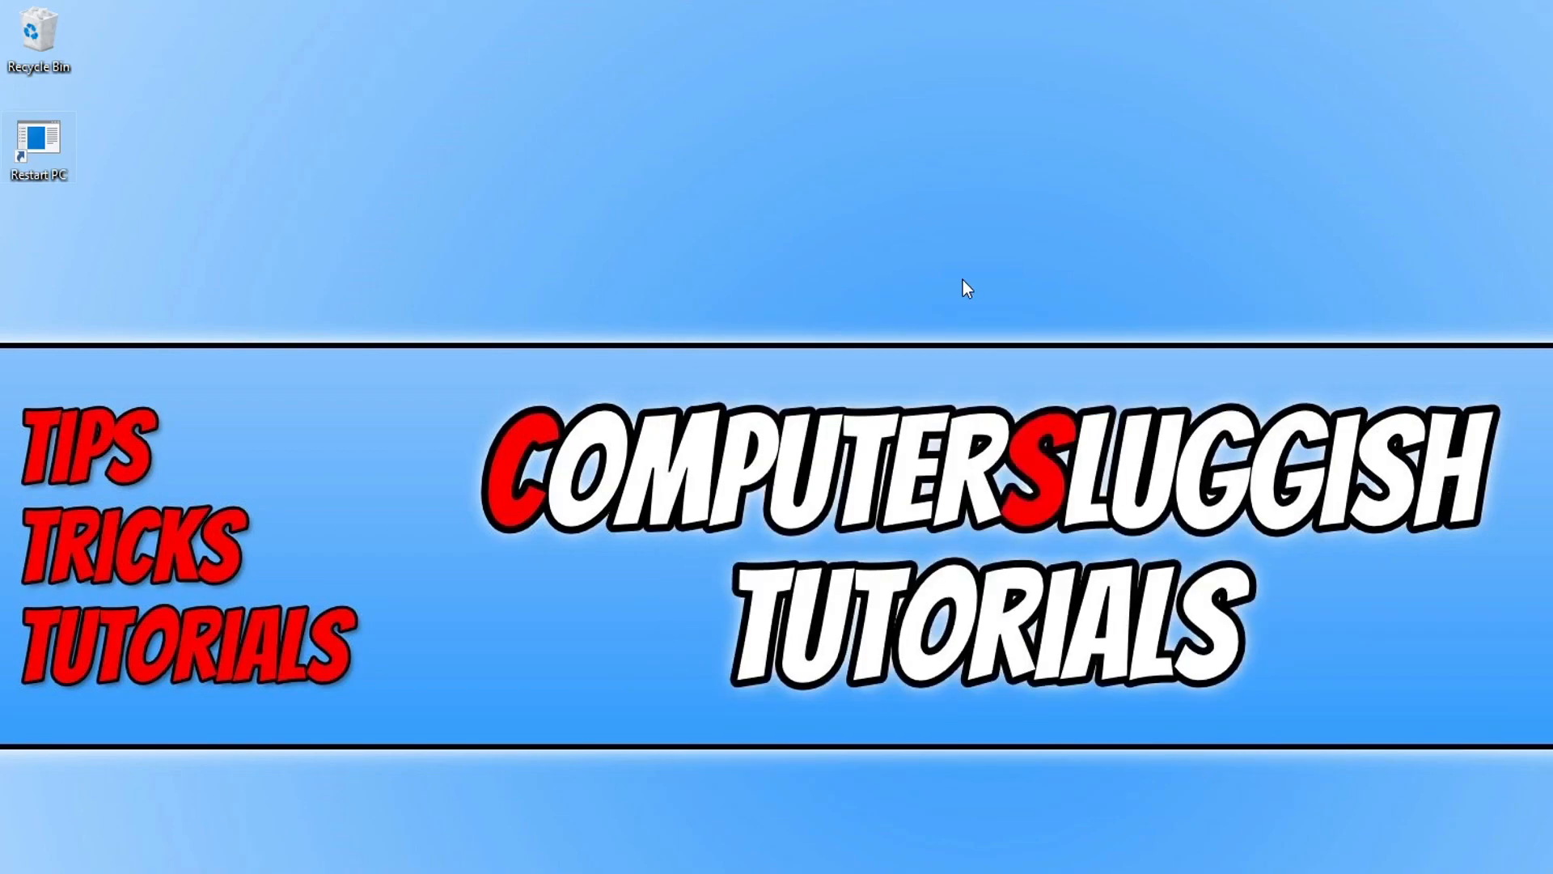
mouse_move(218, 110)
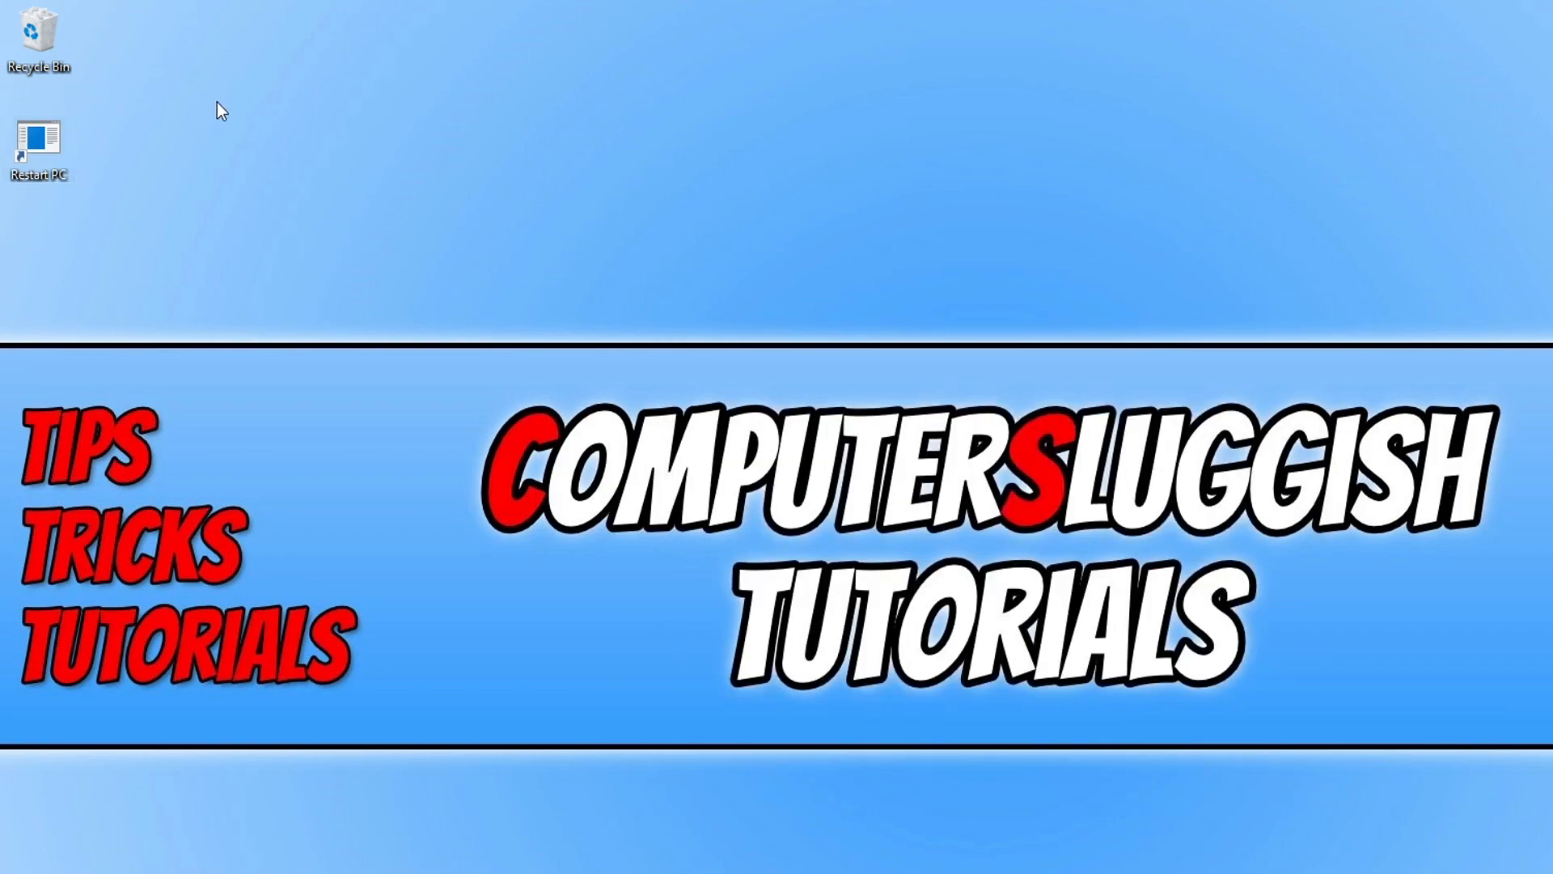
mouse_move(131, 176)
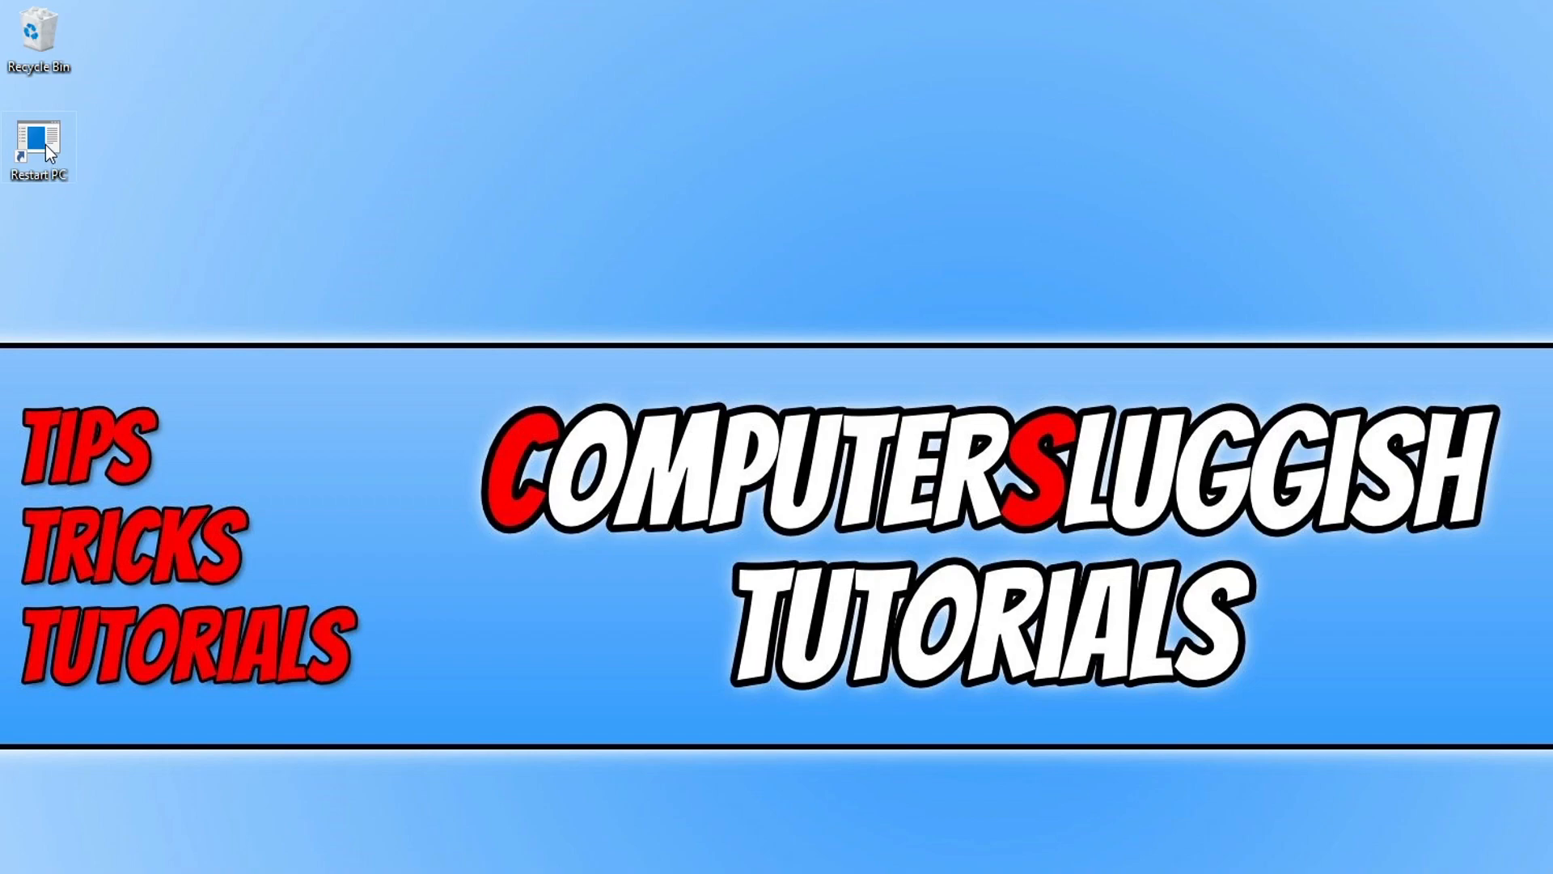
- From the shortcut's Properties, acknowledge shutdown.exe has no icons and select the red power-button icon
right_click(39, 144)
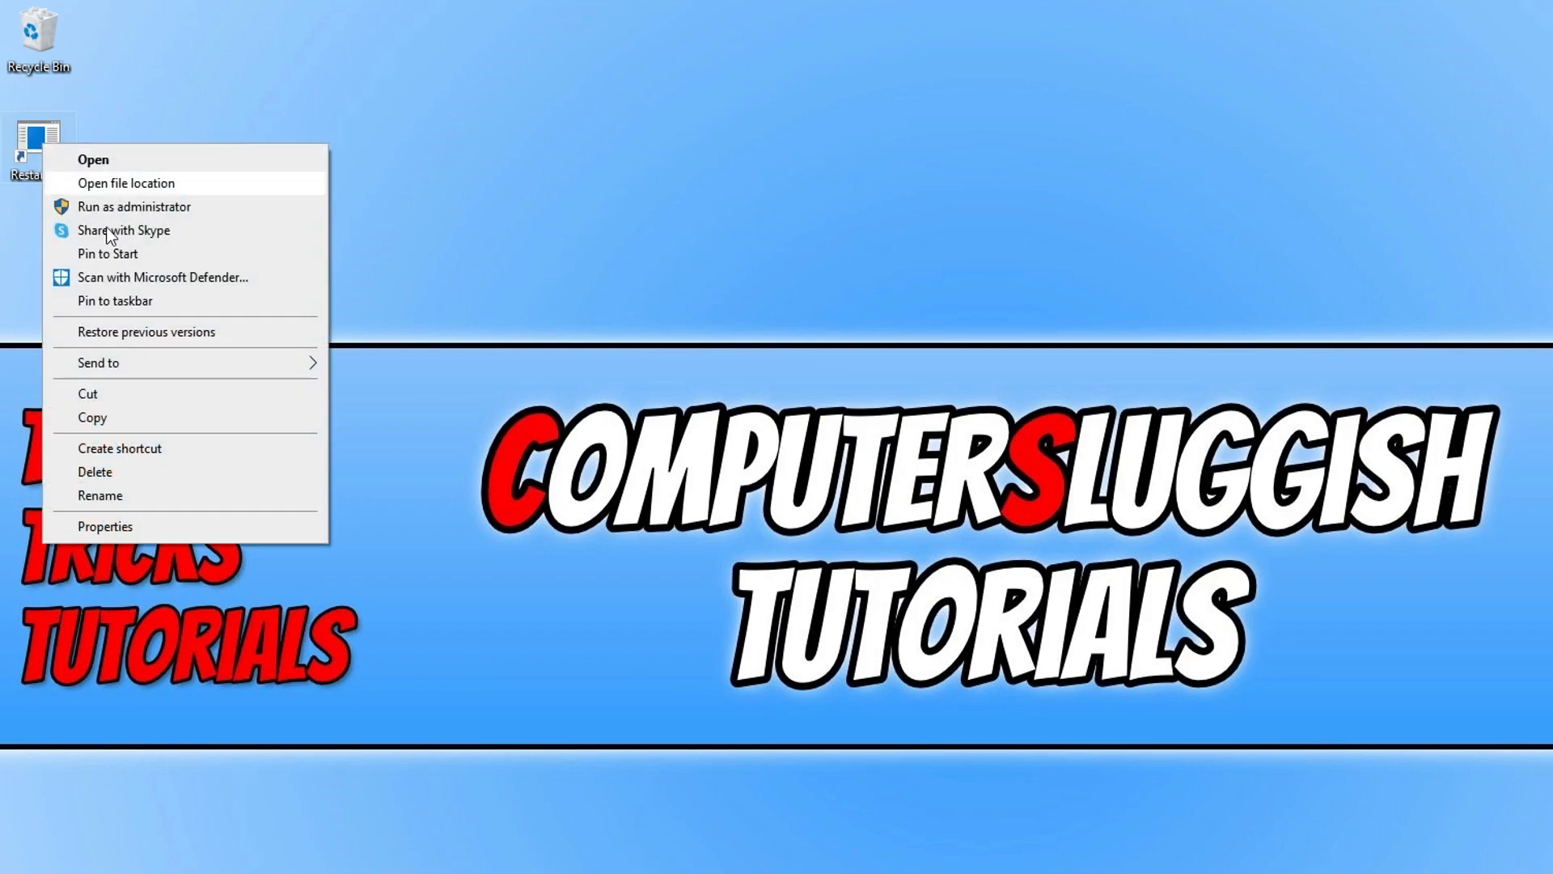
left_click(104, 526)
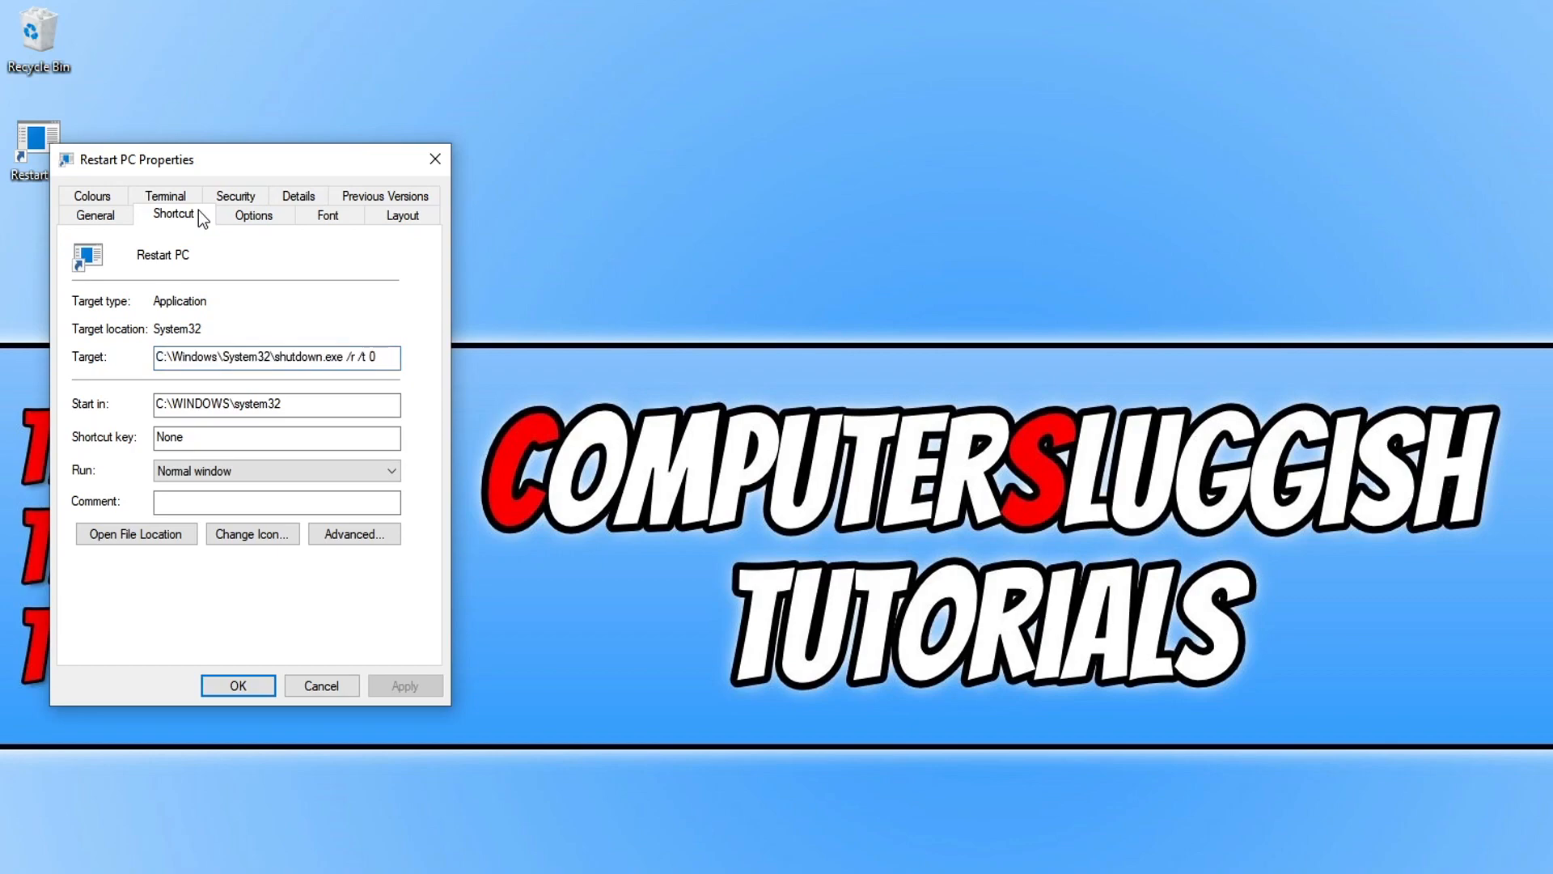
left_click(250, 532)
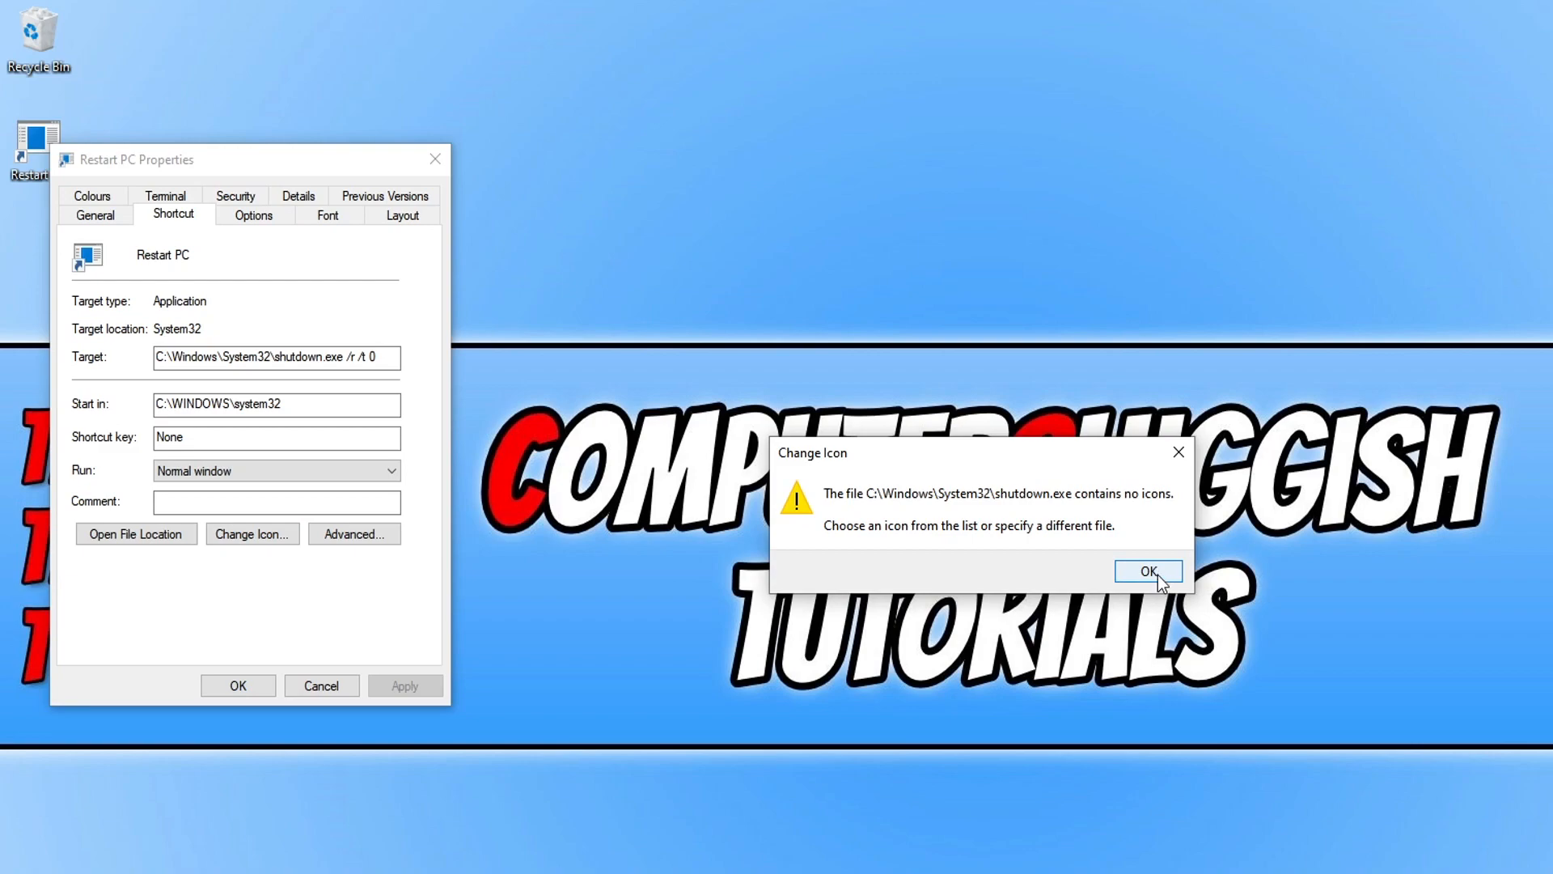
left_click(1147, 571)
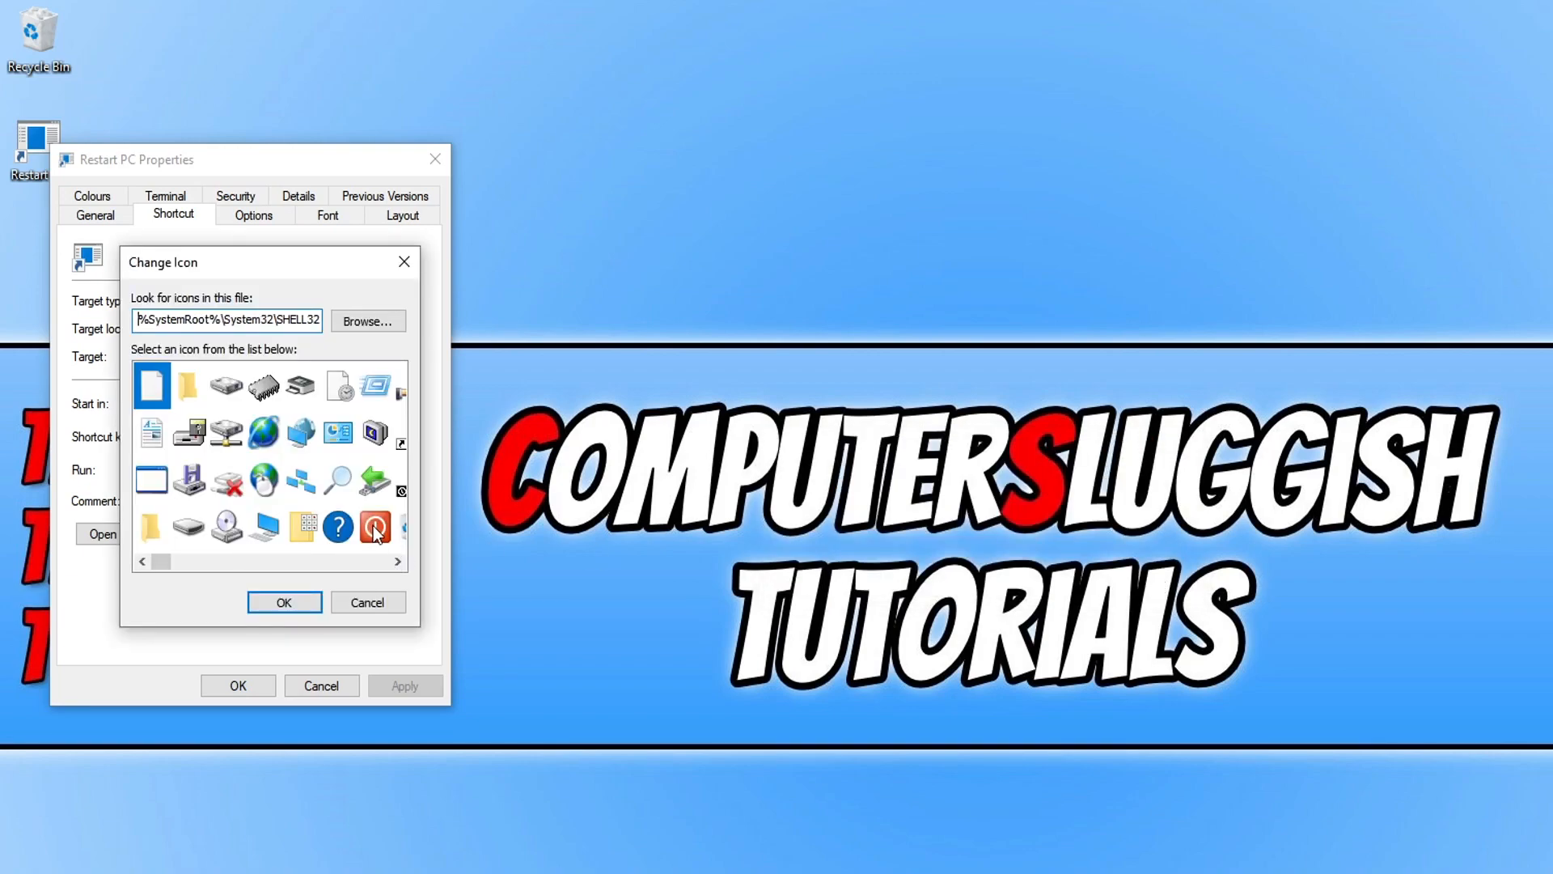
left_click(374, 526)
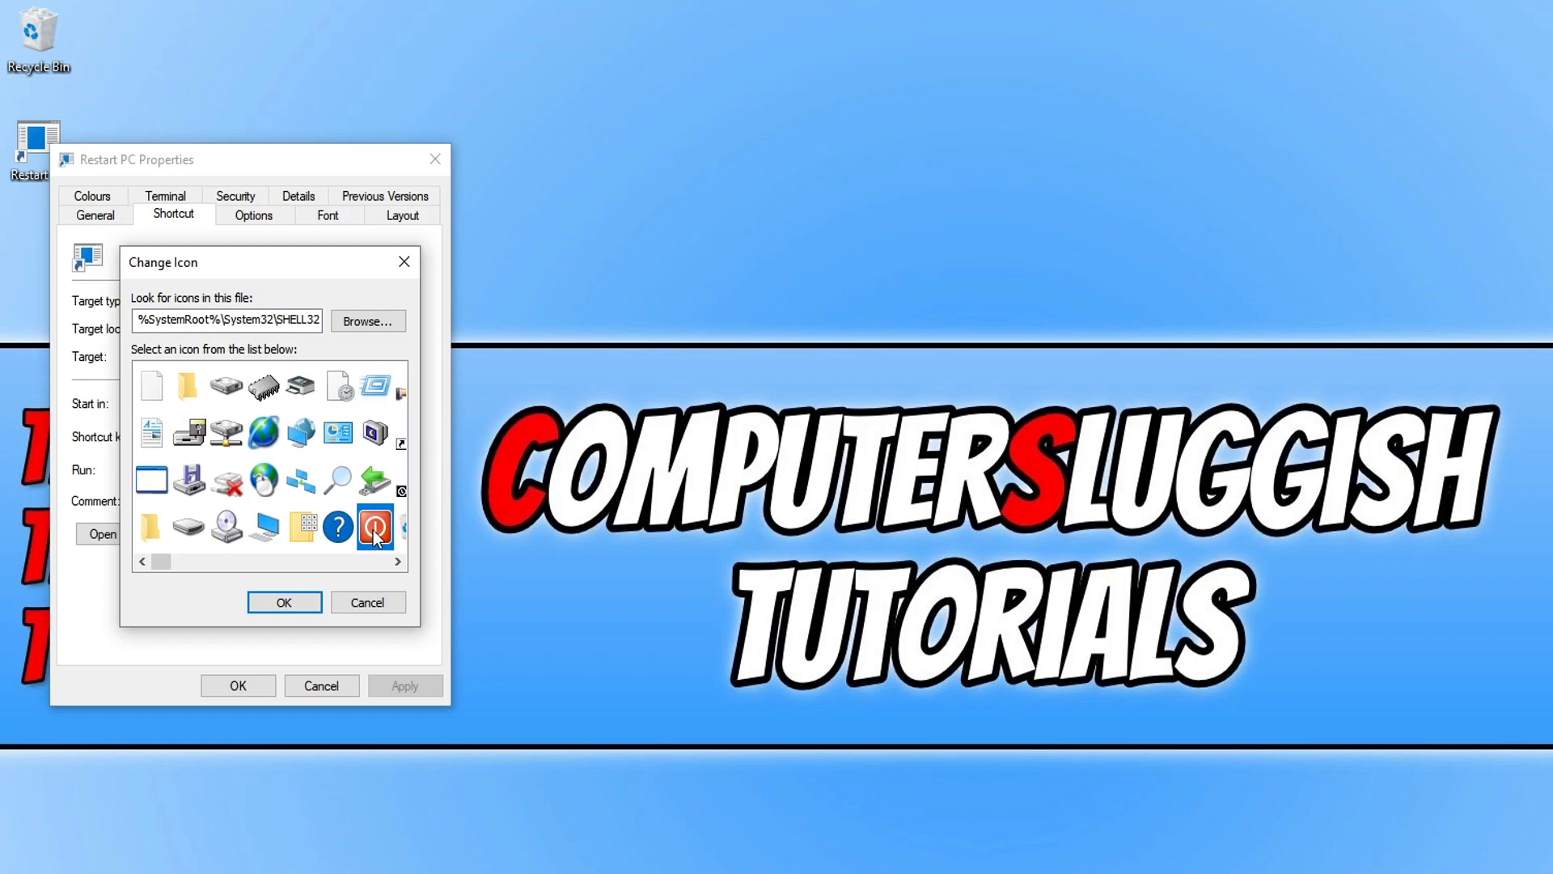